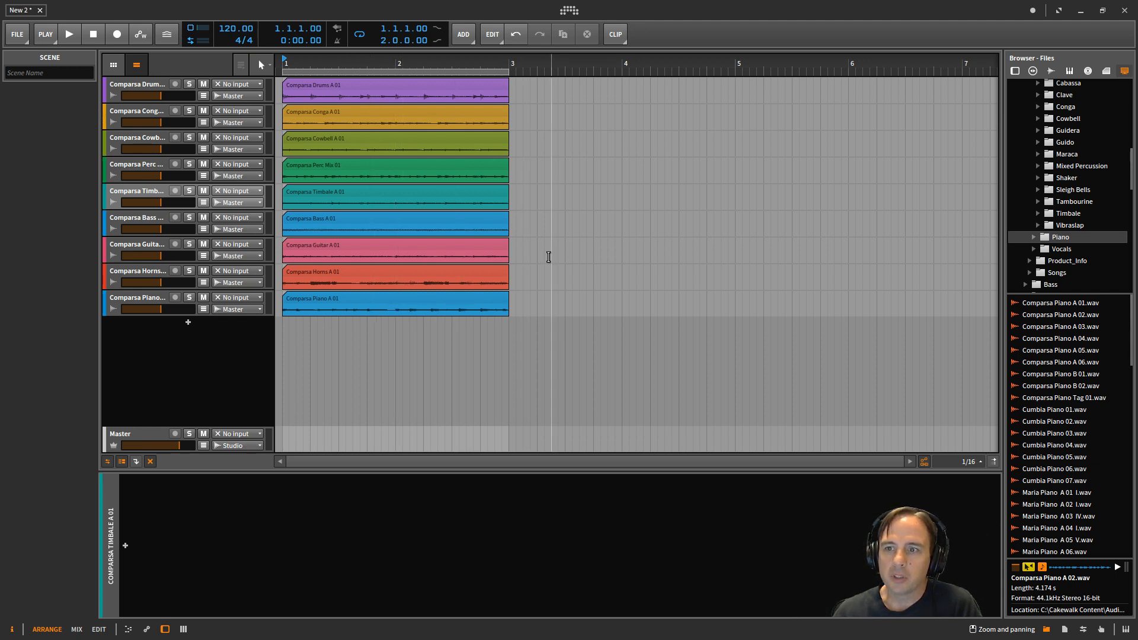
{"action": "mouse_move", "coordinate": [552, 214]}
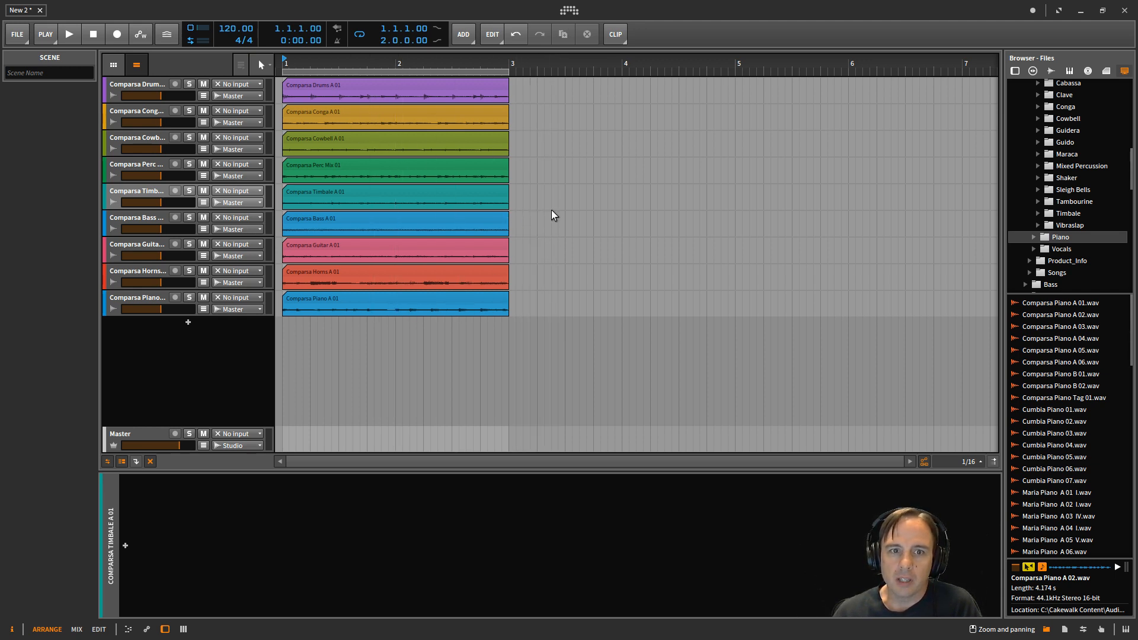
Play and stop the arrangement, then switch to the Mixer view with the nine Comparsa channel strips
{"action": "left_click", "coordinate": [69, 34]}
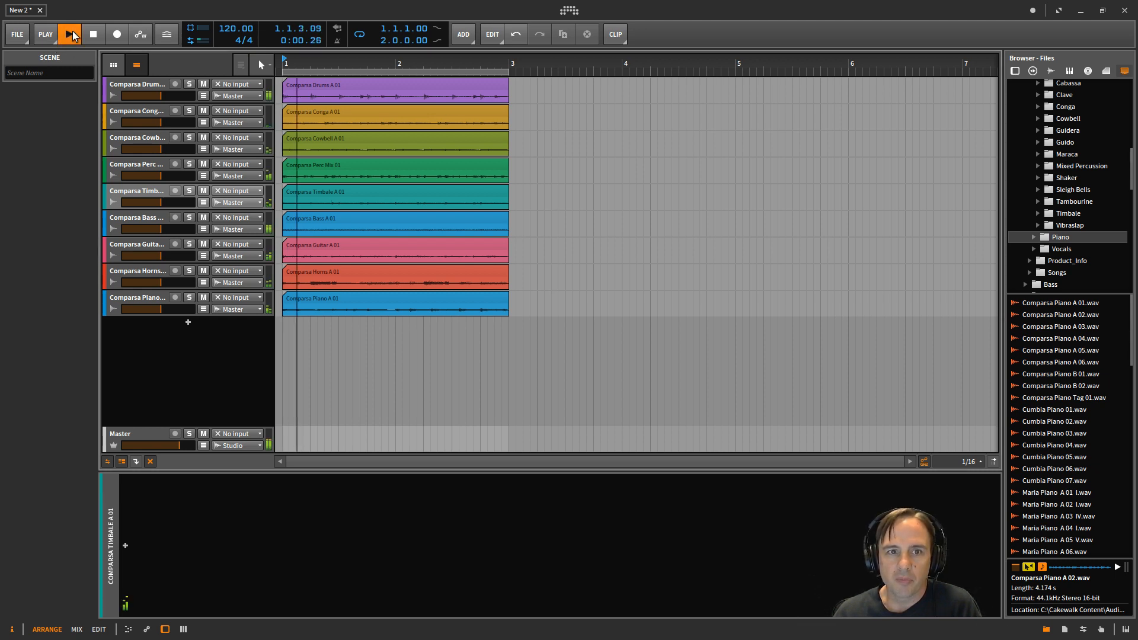
{"action": "left_click", "coordinate": [68, 32]}
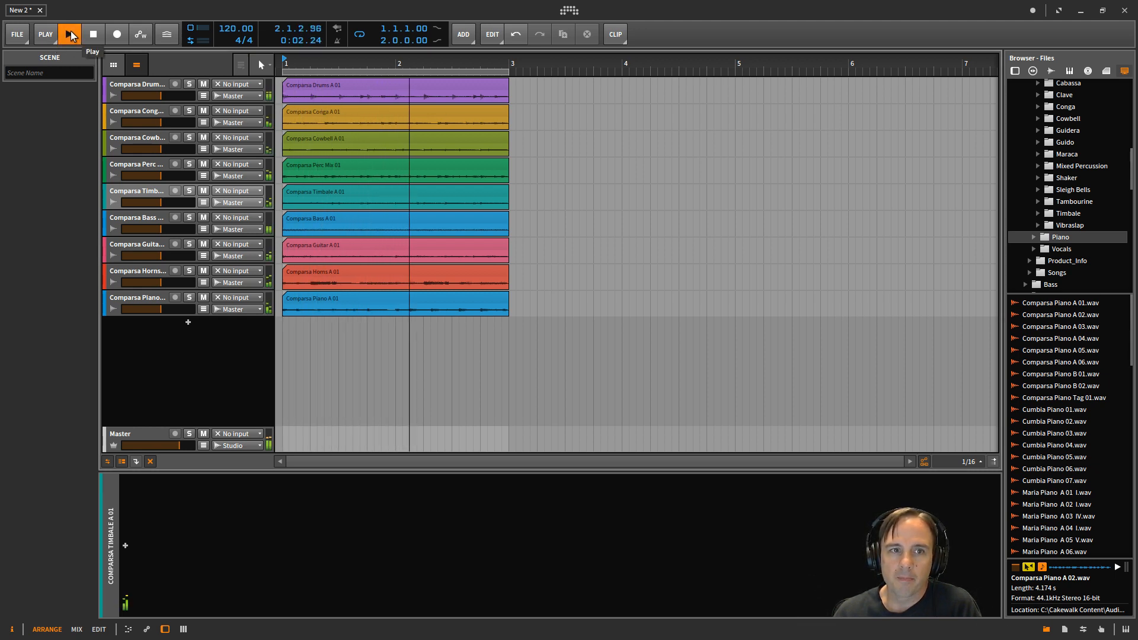
{"action": "left_click", "coordinate": [68, 34]}
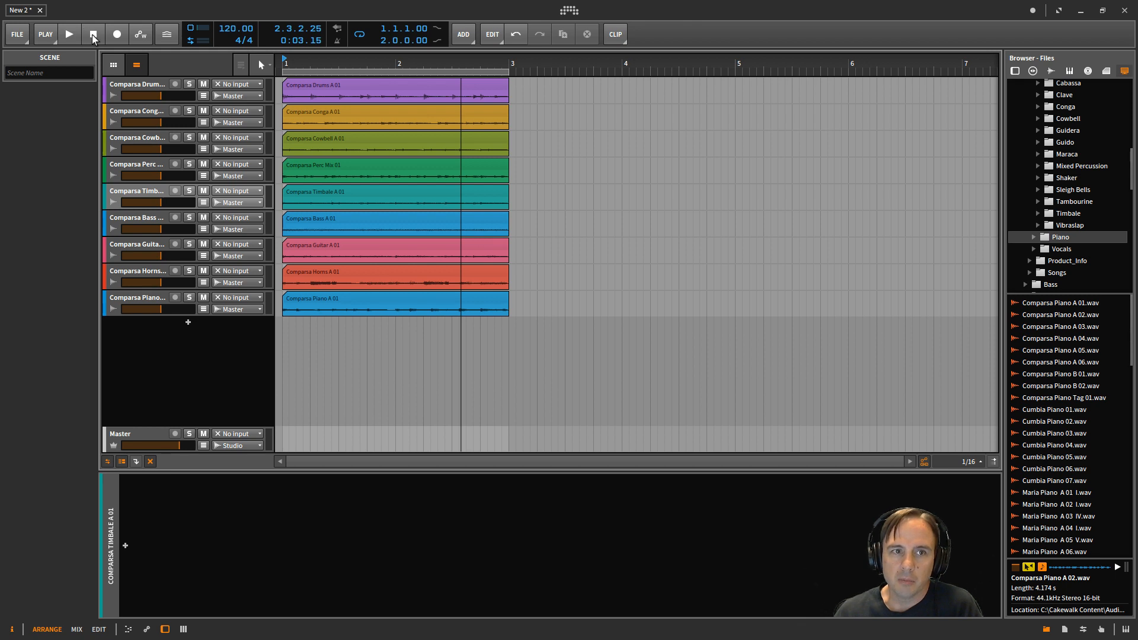
{"action": "left_click", "coordinate": [92, 33]}
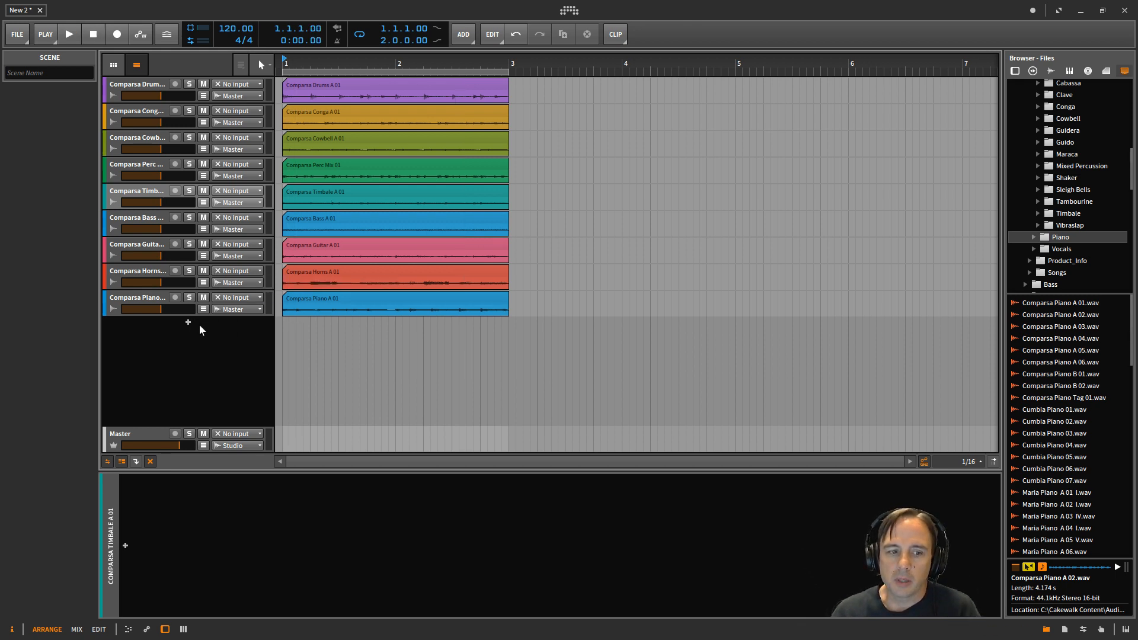
{"action": "mouse_move", "coordinate": [164, 387]}
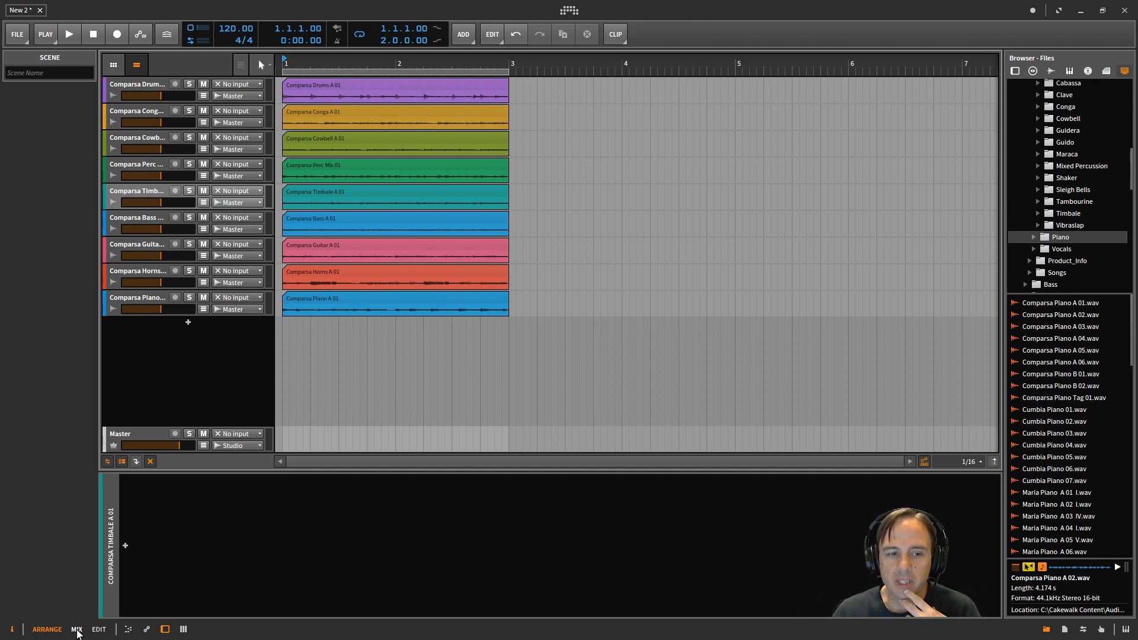
{"action": "left_click", "coordinate": [76, 625]}
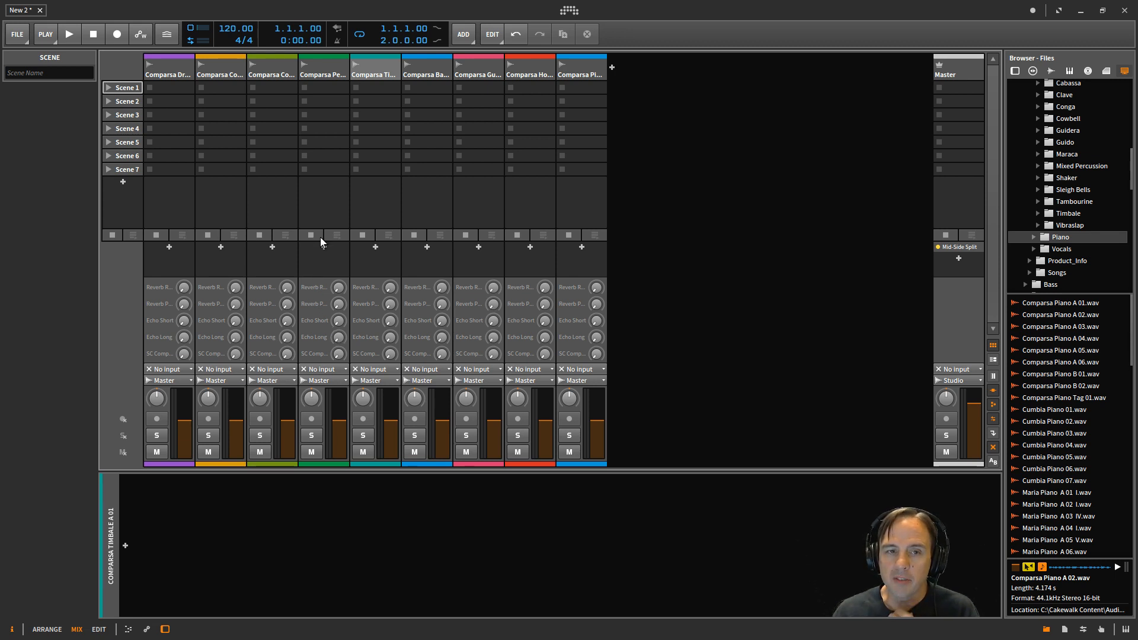
{"action": "mouse_move", "coordinate": [292, 201]}
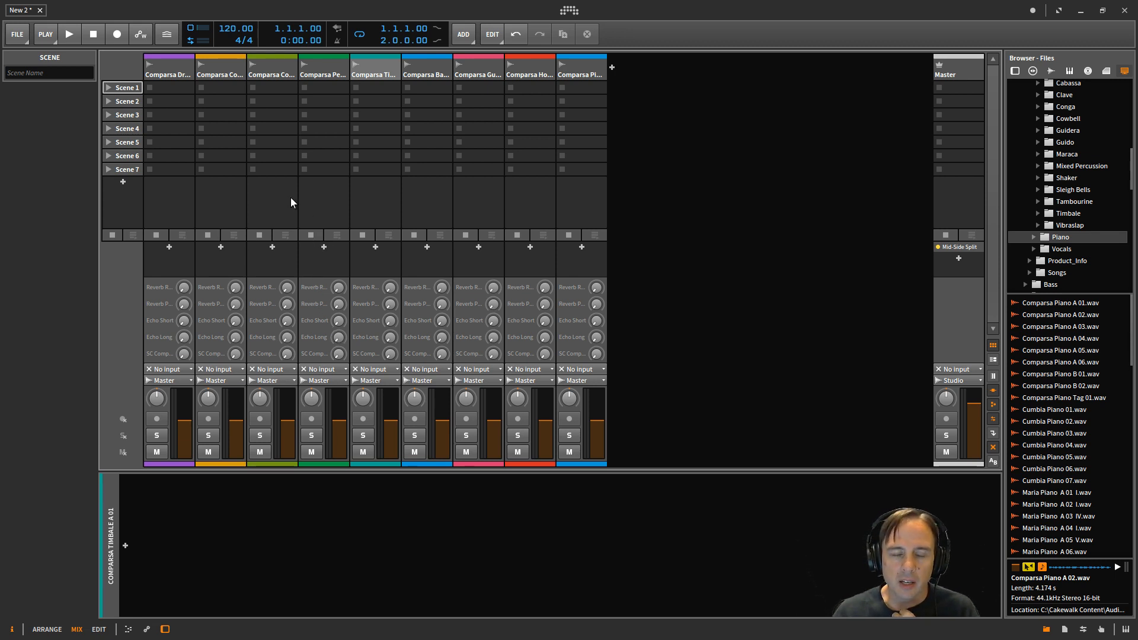
{"action": "mouse_move", "coordinate": [288, 196]}
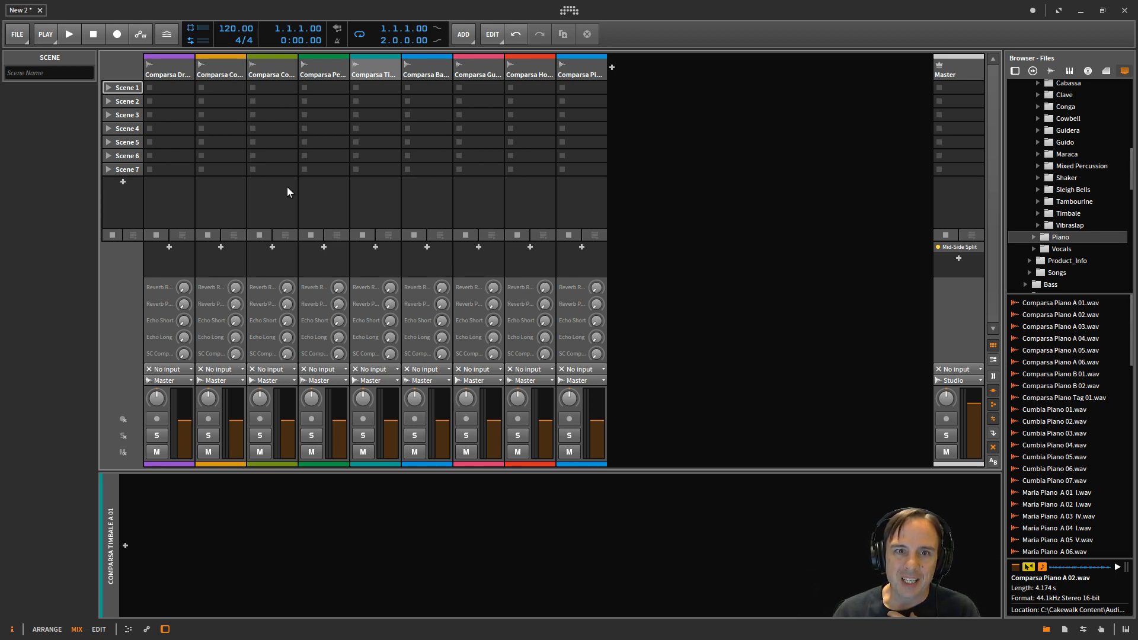
{"action": "mouse_move", "coordinate": [251, 121]}
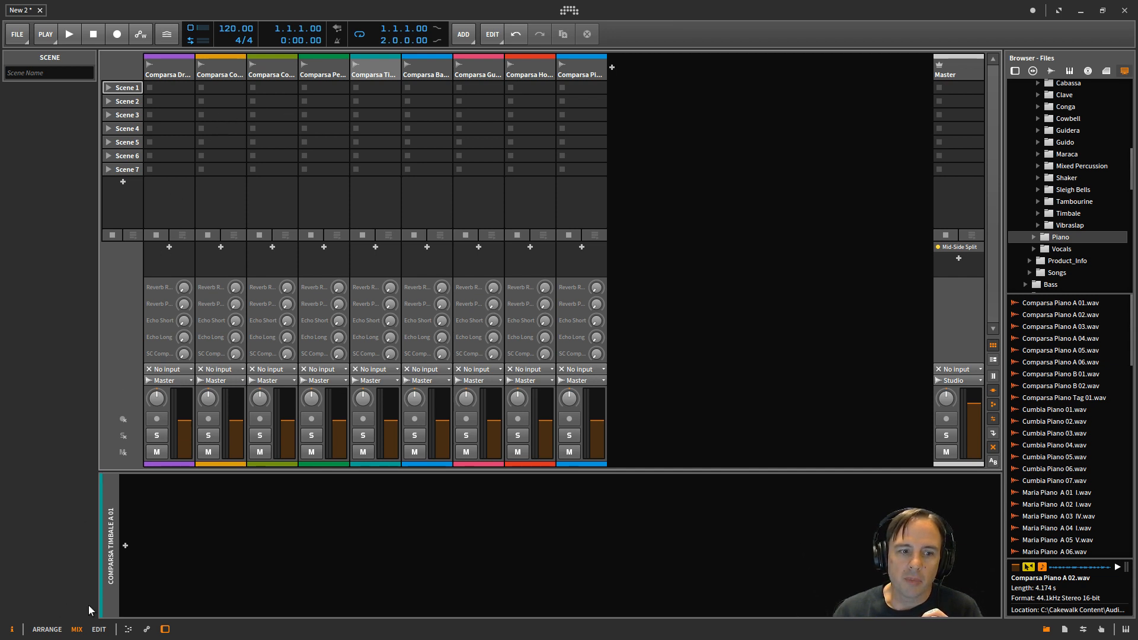
Return to the arrangement timeline and discard the trial Comparsa Piano A 02 clip
{"action": "left_click", "coordinate": [46, 630]}
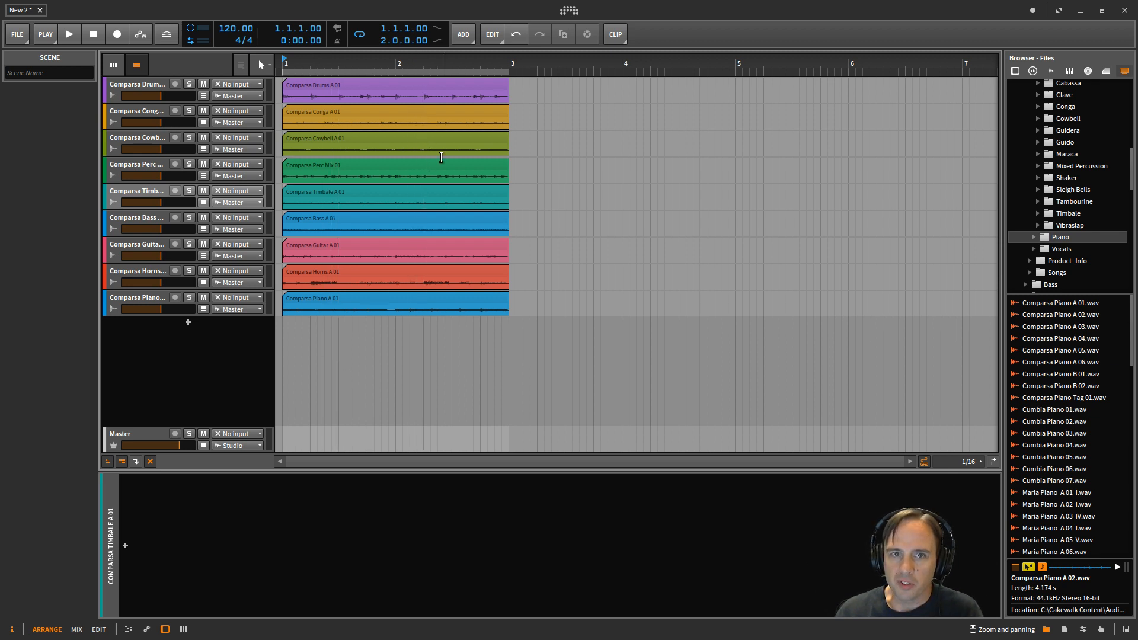
{"action": "mouse_move", "coordinate": [334, 145]}
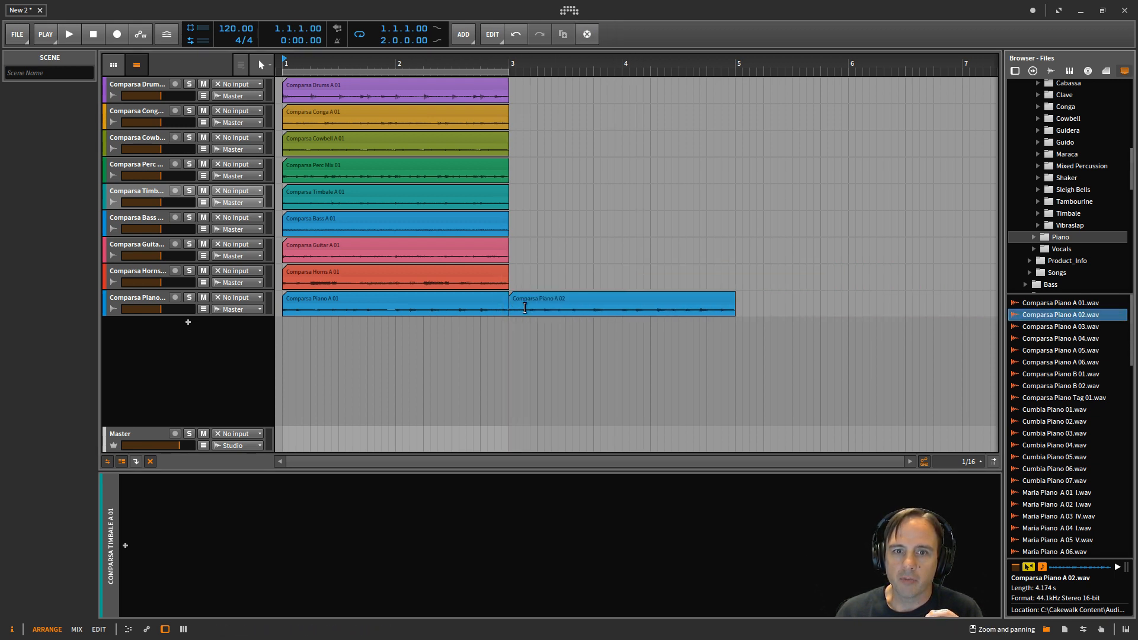
{"action": "left_click", "coordinate": [590, 304]}
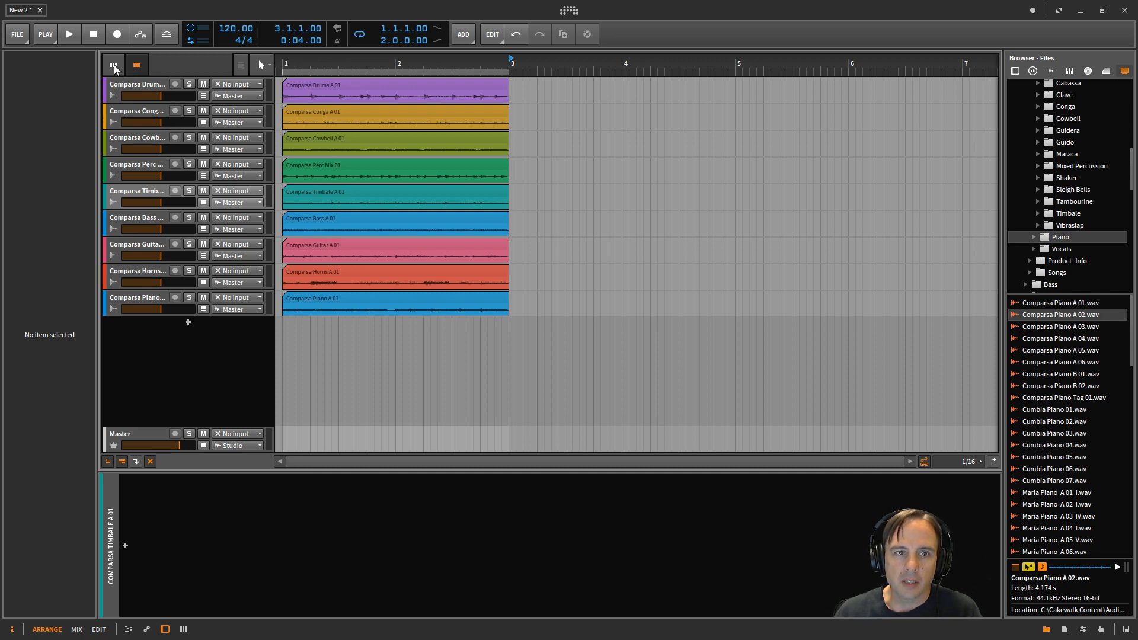
{"action": "mouse_move", "coordinate": [116, 64]}
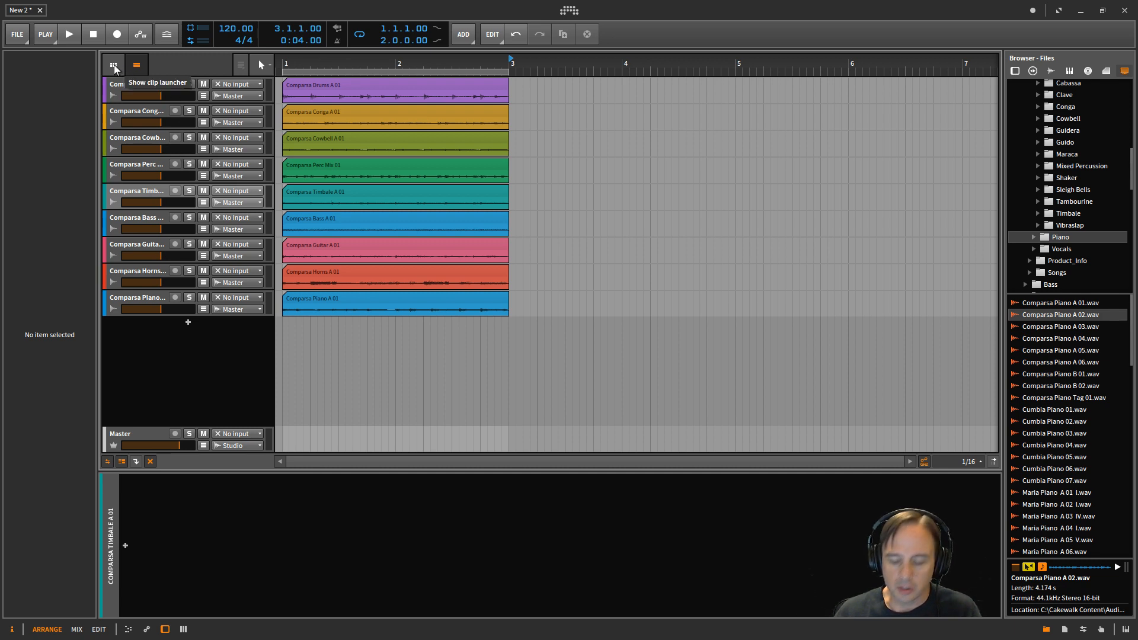
Show the clip launcher and copy all nine Comparsa arrangement loops into Scene 1
{"action": "left_click", "coordinate": [115, 64]}
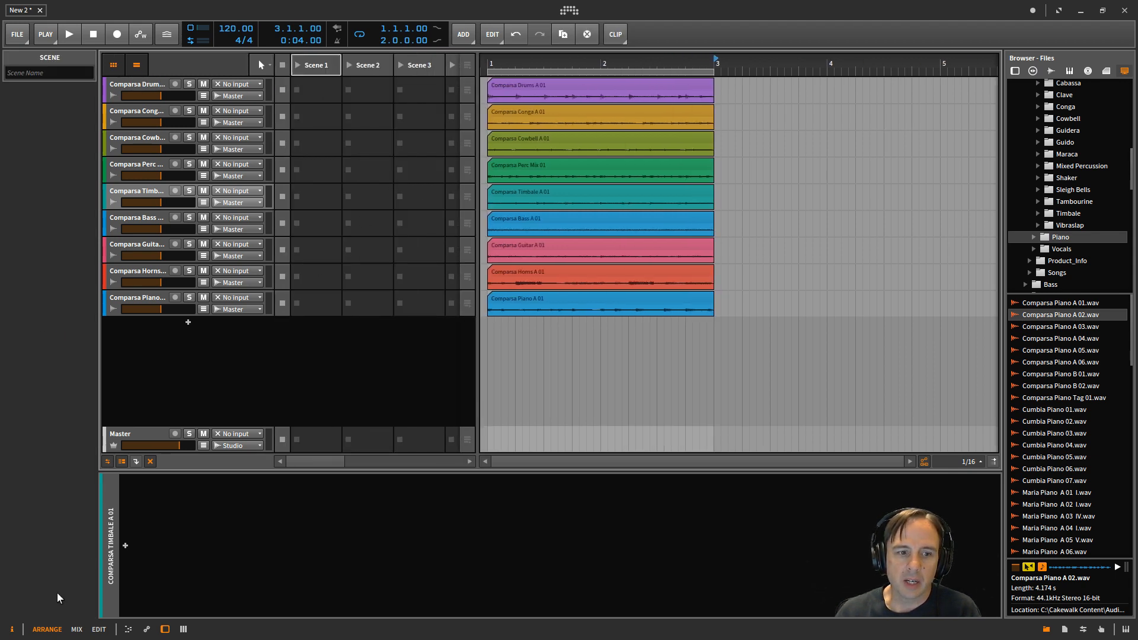
{"action": "mouse_move", "coordinate": [329, 128]}
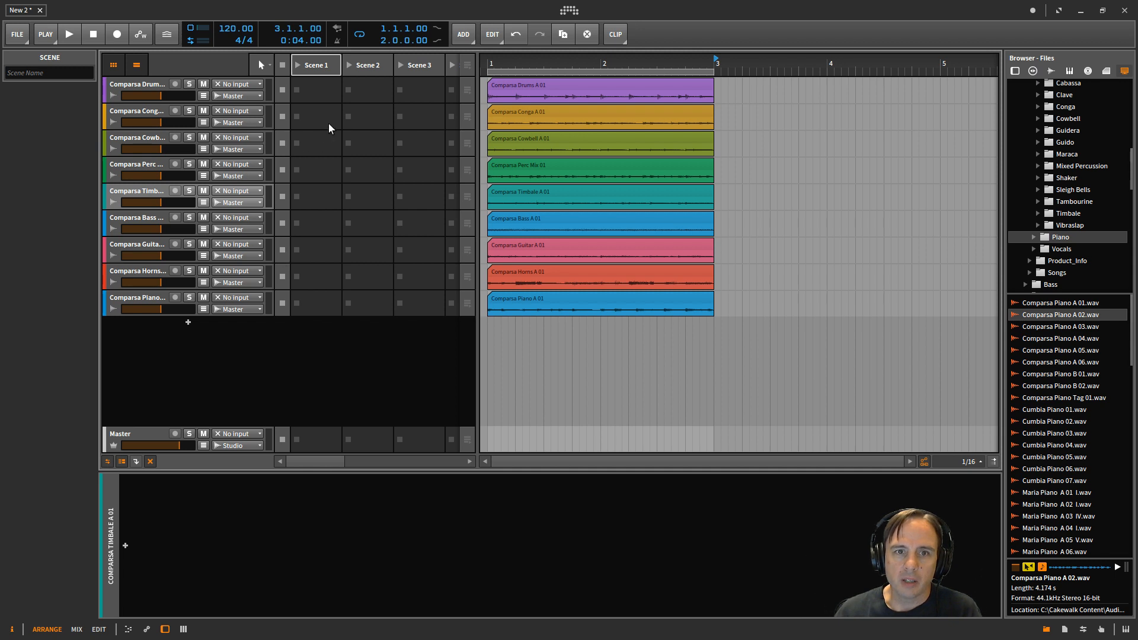
{"action": "mouse_move", "coordinate": [323, 117]}
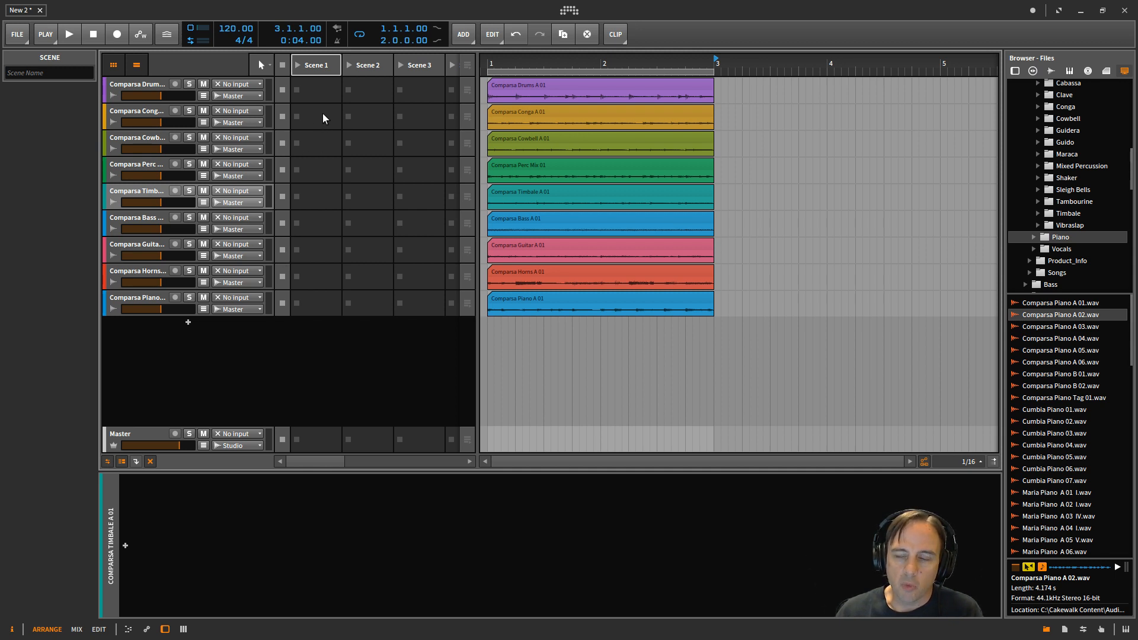
{"action": "mouse_move", "coordinate": [334, 117]}
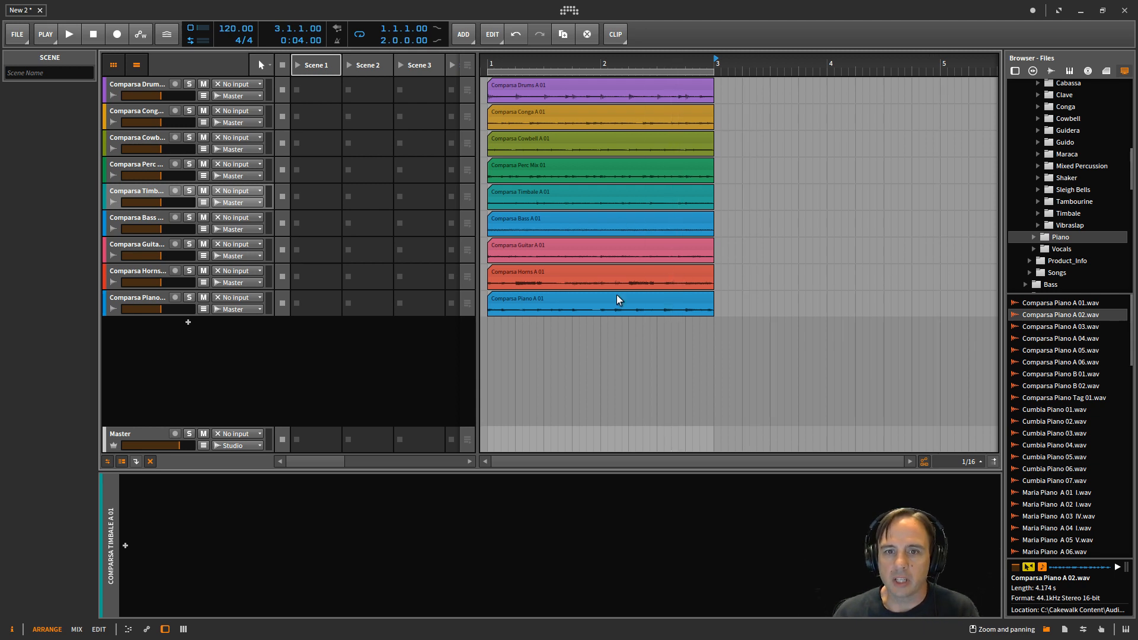
{"action": "left_click", "coordinate": [619, 301]}
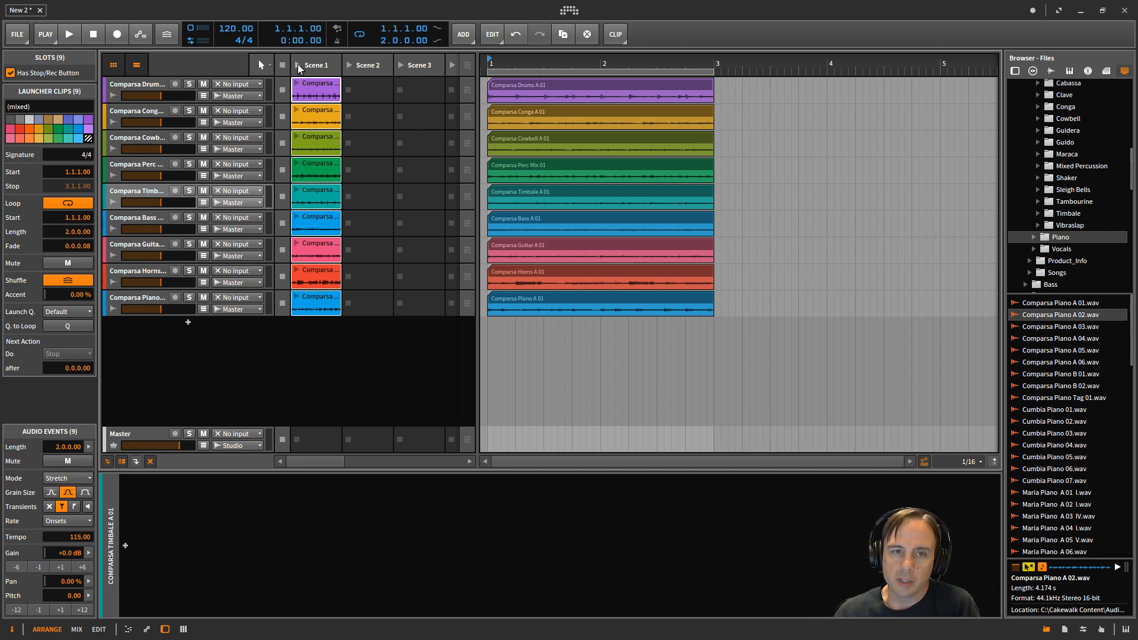
{"action": "left_click", "coordinate": [70, 33]}
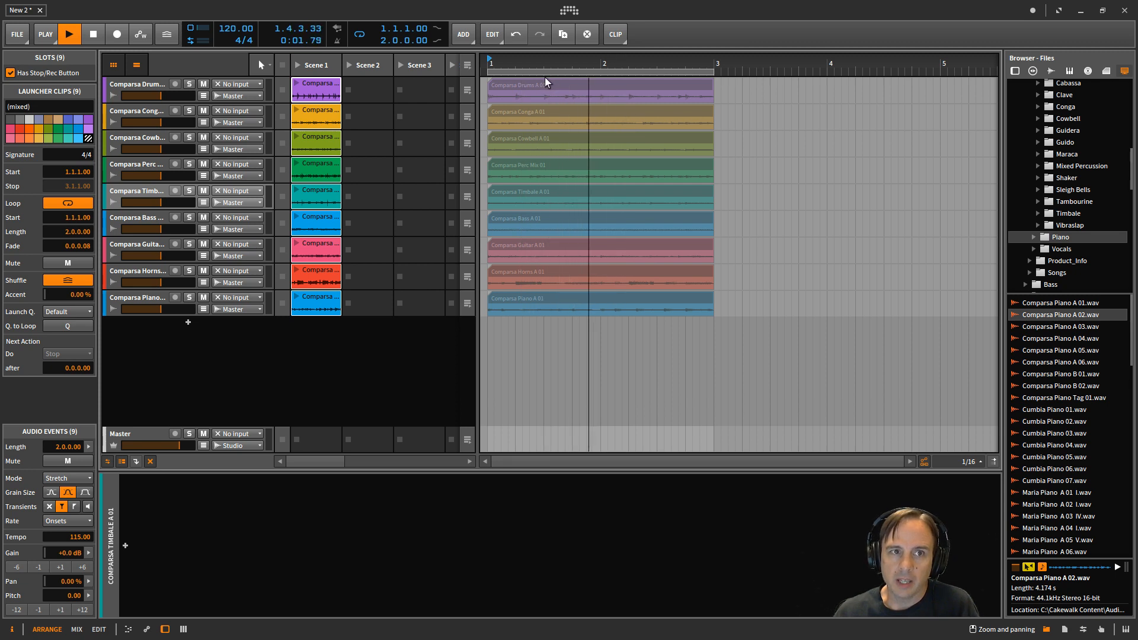
{"action": "left_click", "coordinate": [70, 33]}
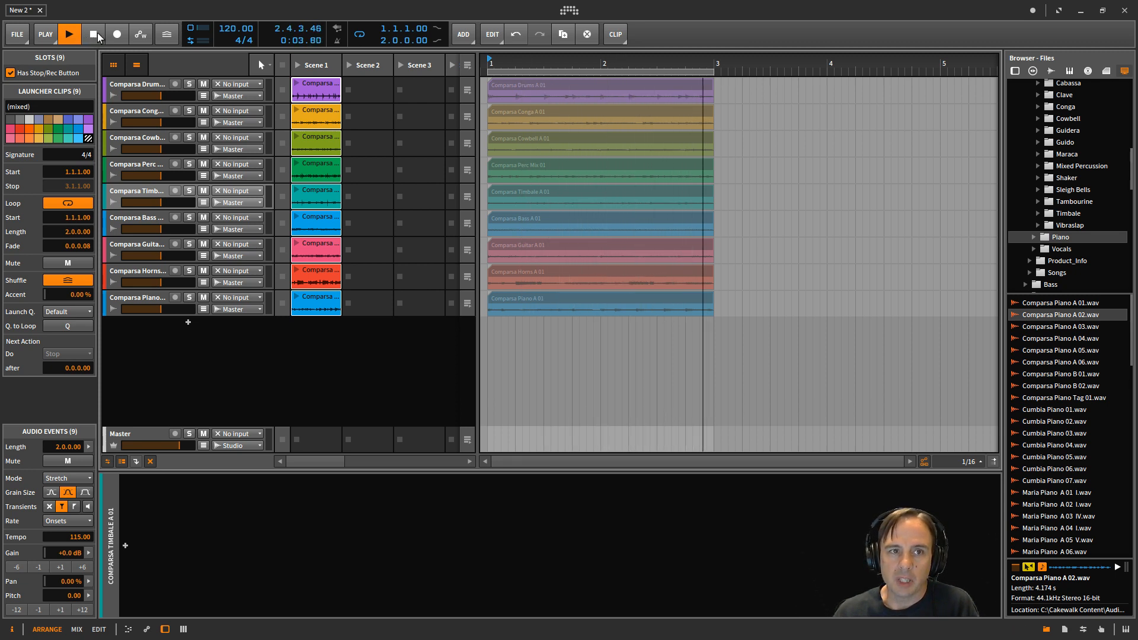
{"action": "left_click", "coordinate": [93, 33]}
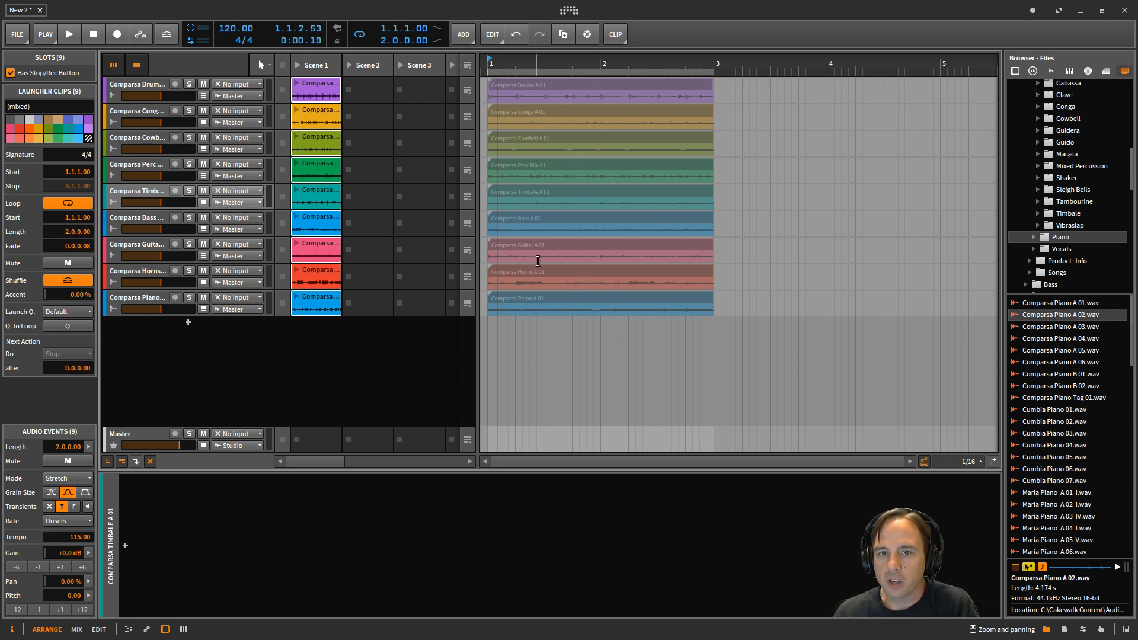
{"action": "mouse_move", "coordinate": [301, 220]}
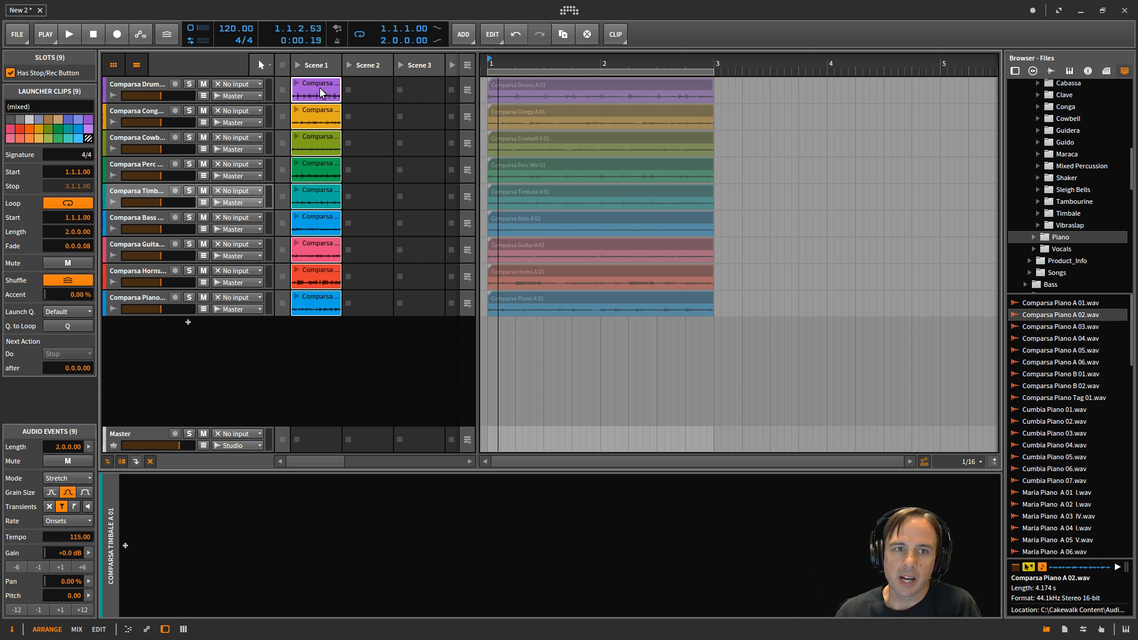
{"action": "mouse_move", "coordinate": [396, 83]}
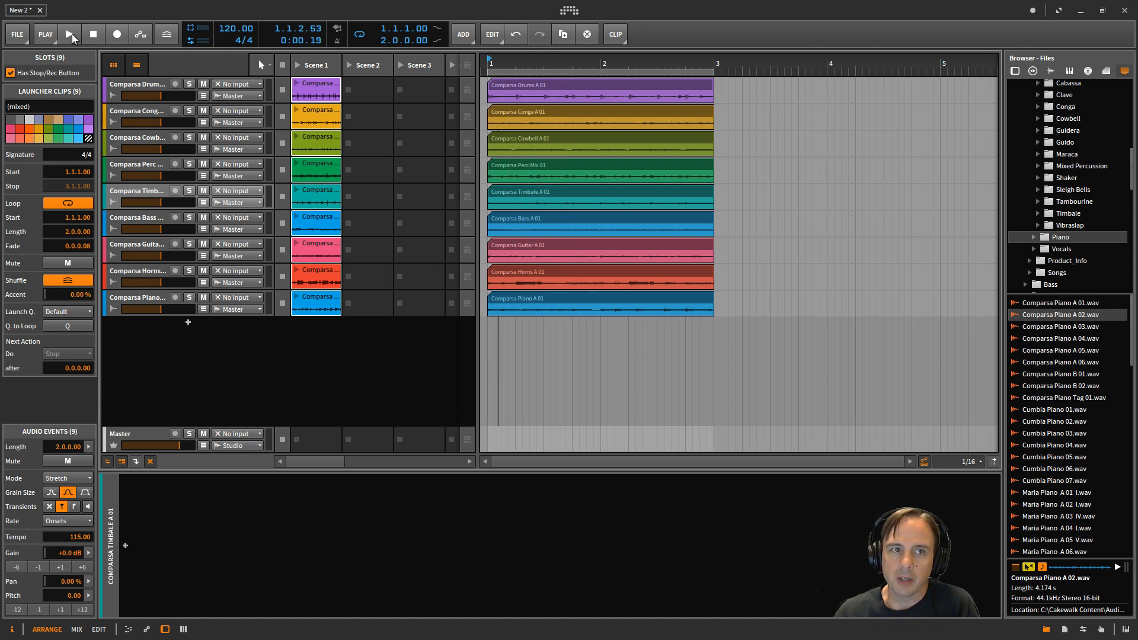
{"action": "left_click", "coordinate": [69, 34]}
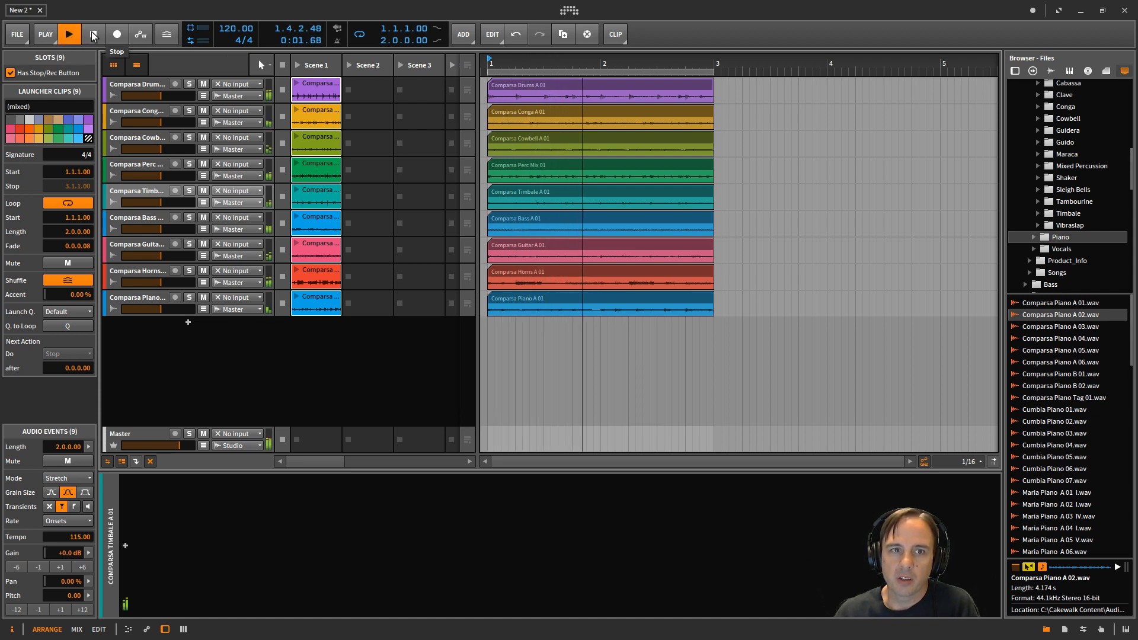
{"action": "left_click", "coordinate": [93, 33]}
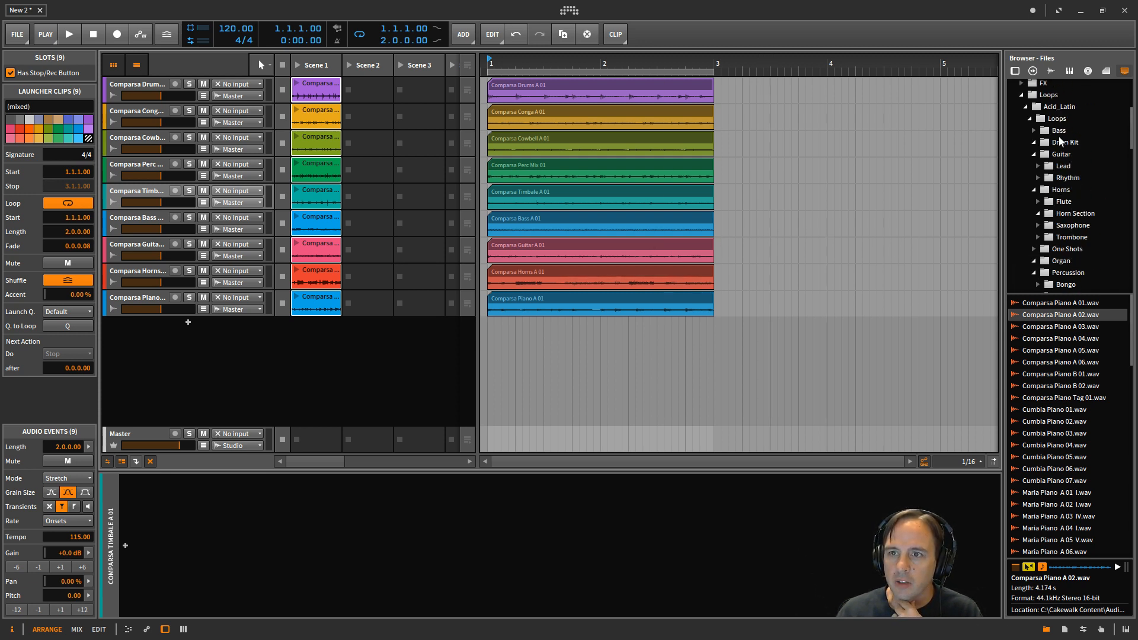
From Loops > Drum Kit, add Comparsa Drums A 02 to the Scene 2 slot of the drums track
{"action": "left_click", "coordinate": [1065, 143]}
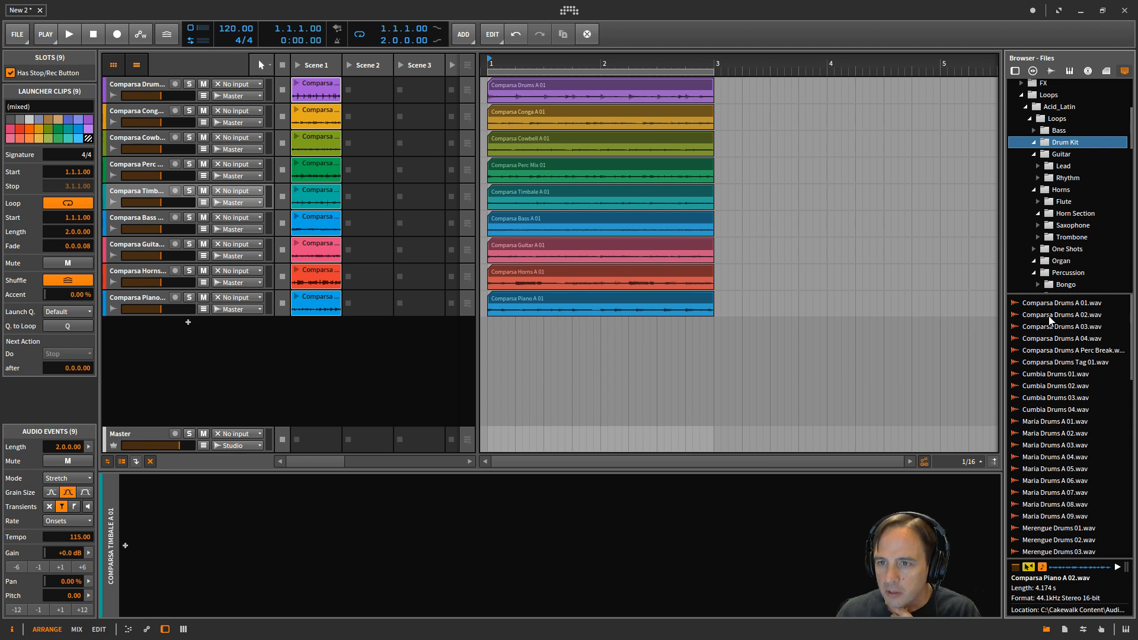
{"action": "left_click", "coordinate": [1060, 314]}
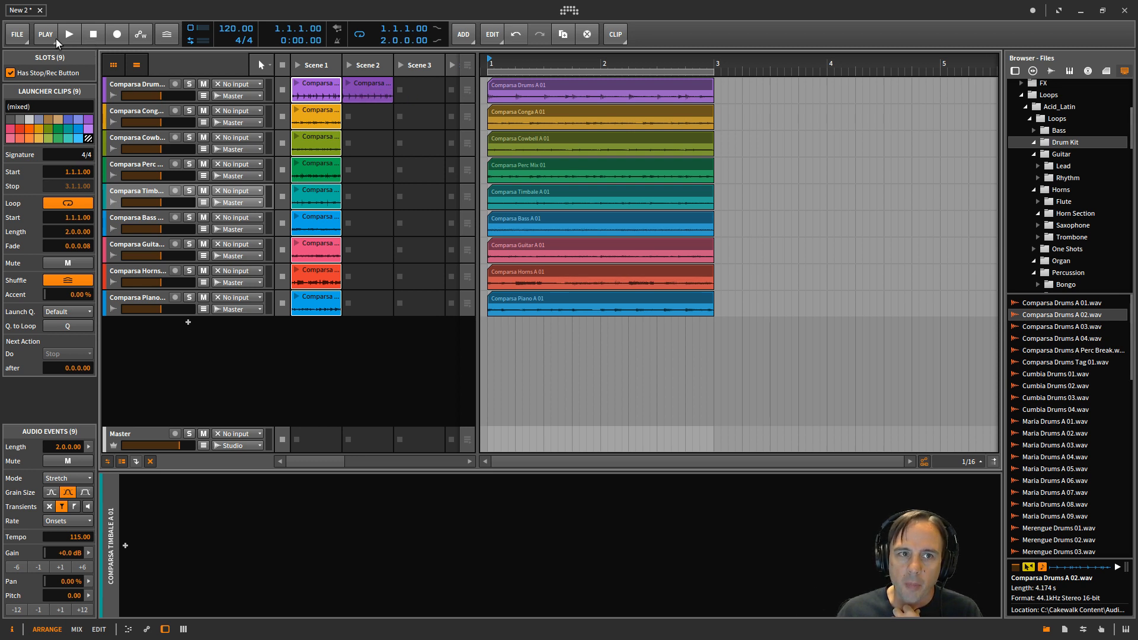
Play the project, solo the drums track, launch the Scene 2 drums loop, then unsolo
{"action": "left_click", "coordinate": [69, 33]}
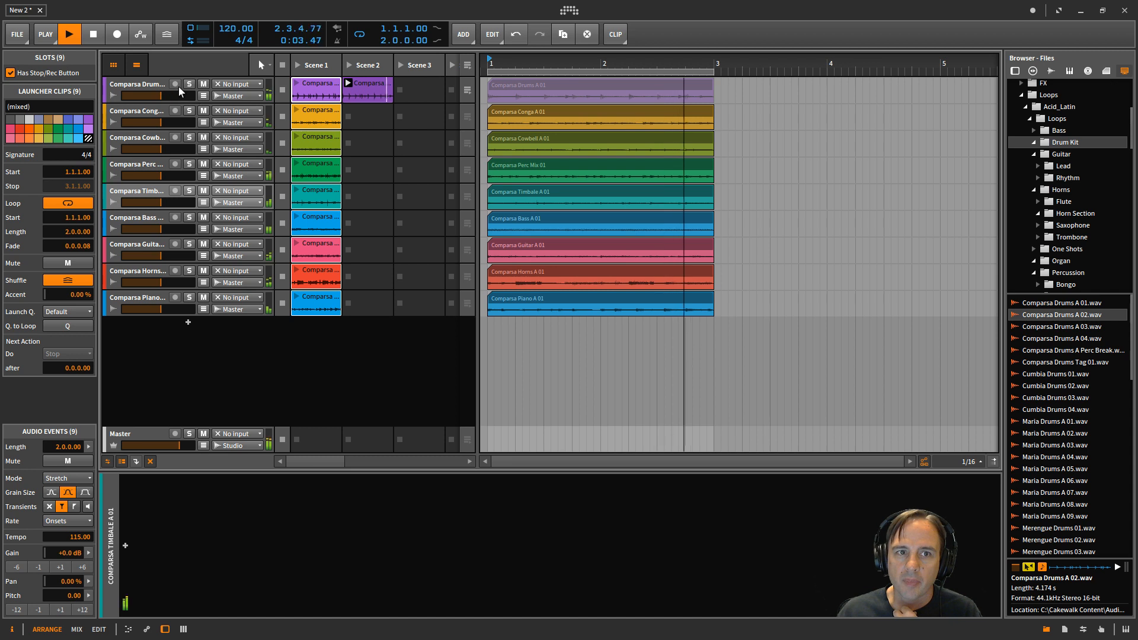
{"action": "left_click", "coordinate": [190, 83]}
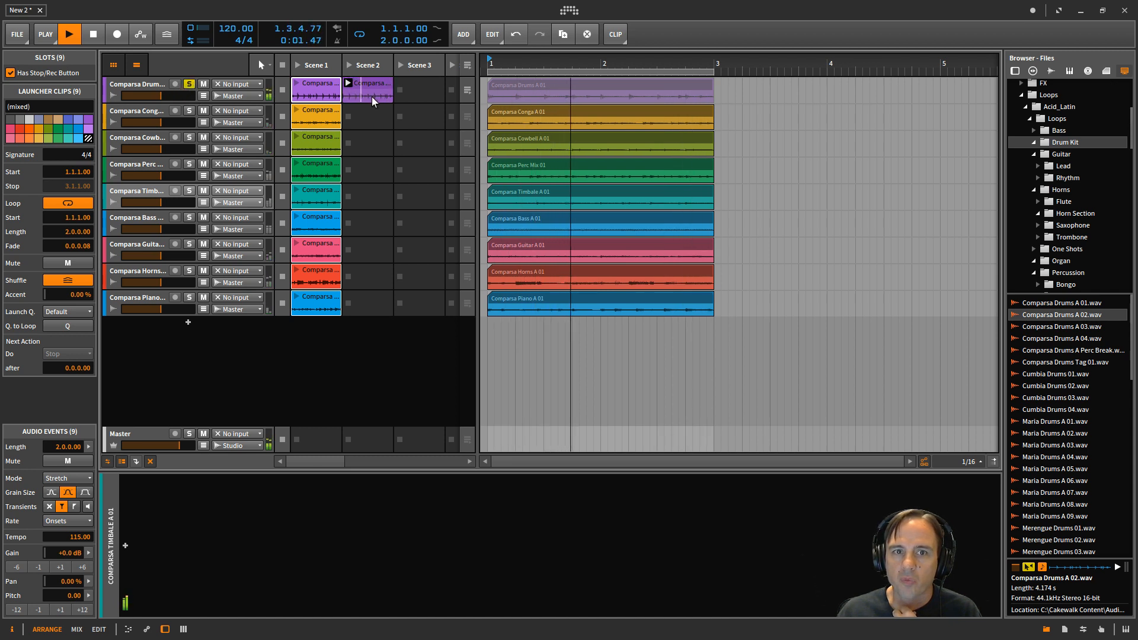
{"action": "left_click", "coordinate": [348, 83]}
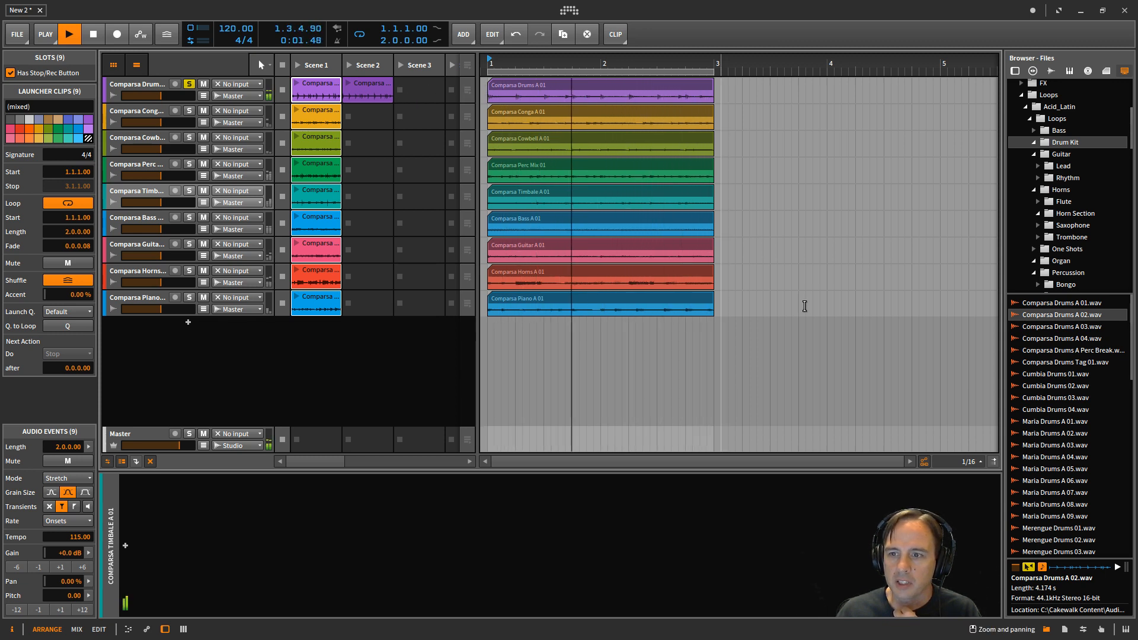
{"action": "left_click", "coordinate": [69, 33]}
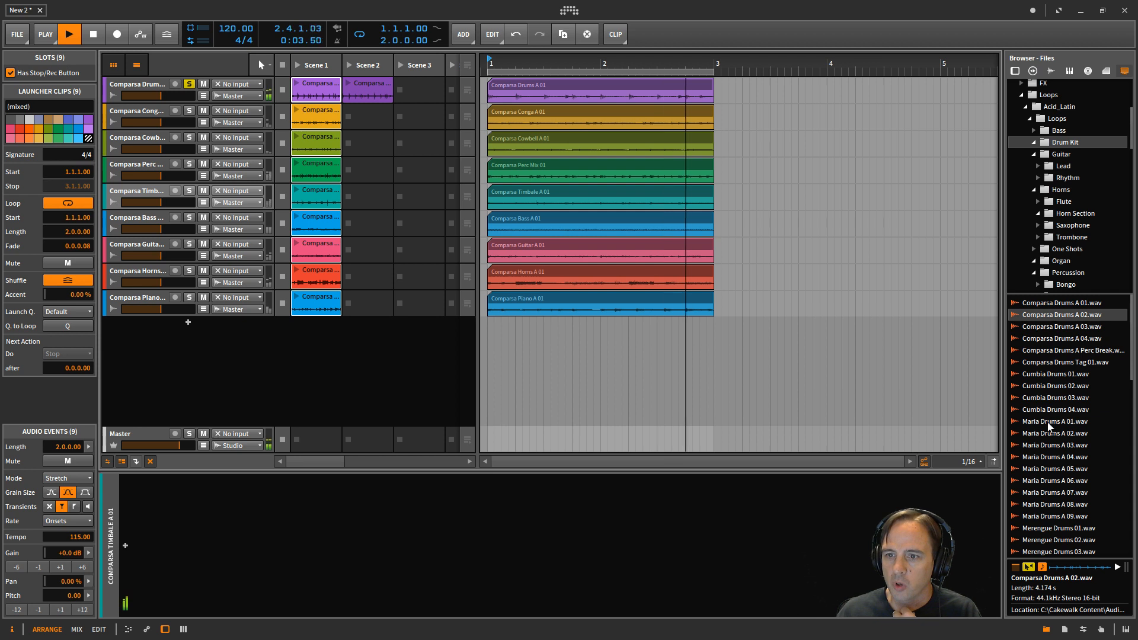
Put Maria Drums A 01 in Scene 2's drums slot and browse the Piano loops folder
{"action": "left_click", "coordinate": [1055, 421]}
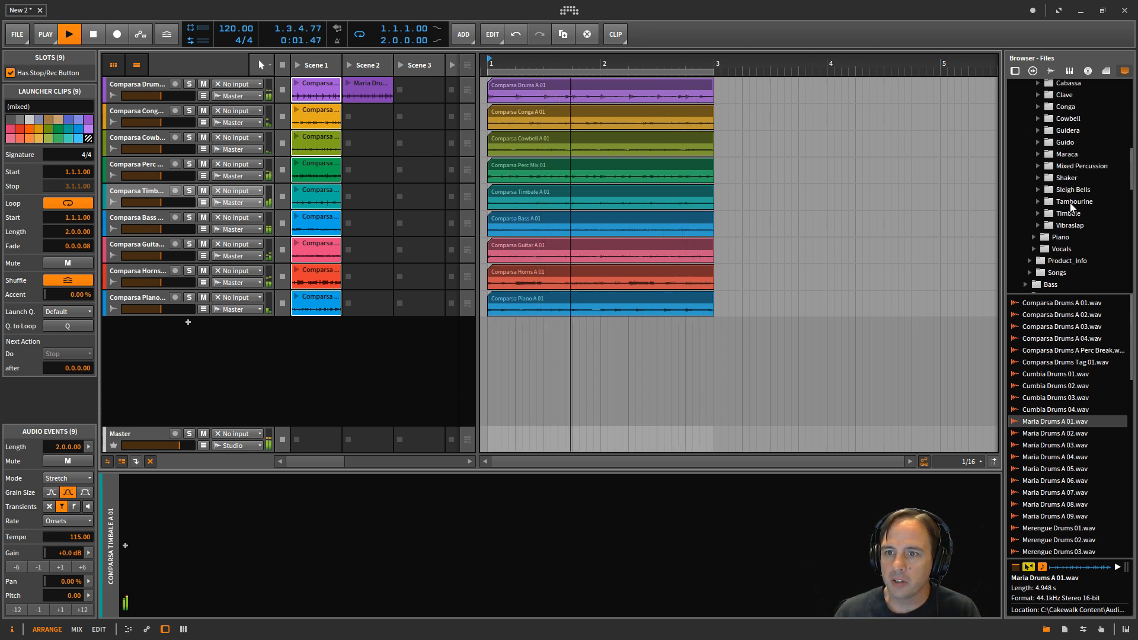
{"action": "left_click", "coordinate": [1059, 237]}
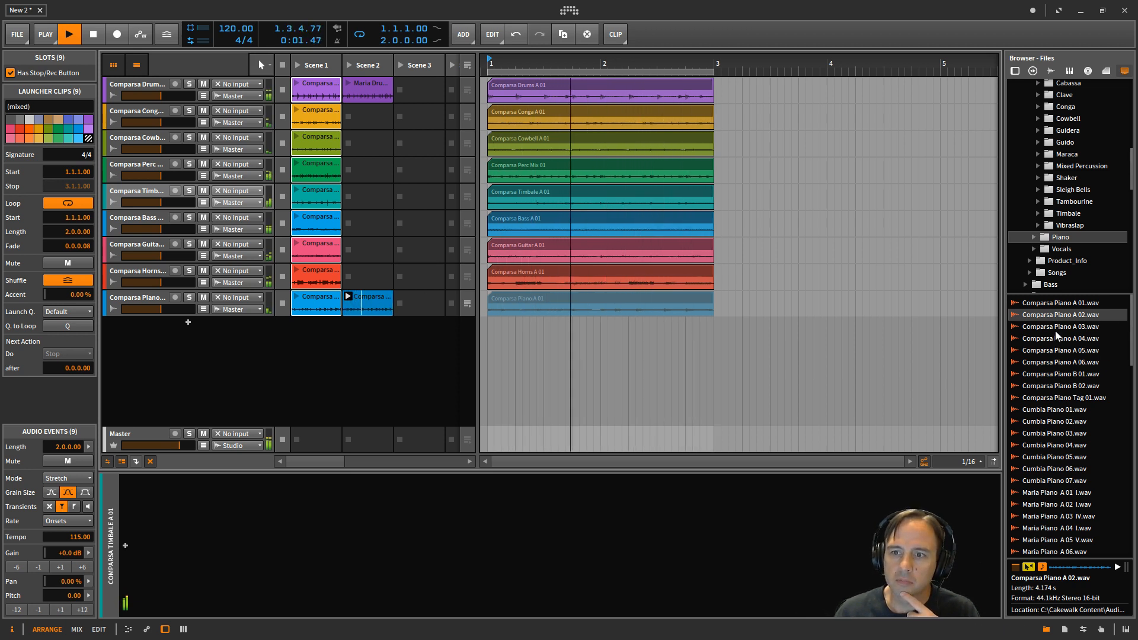
Audition Comparsa Piano A 03 and then Cumbia Piano 01 in Scene 2's piano slot
{"action": "left_click", "coordinate": [368, 304]}
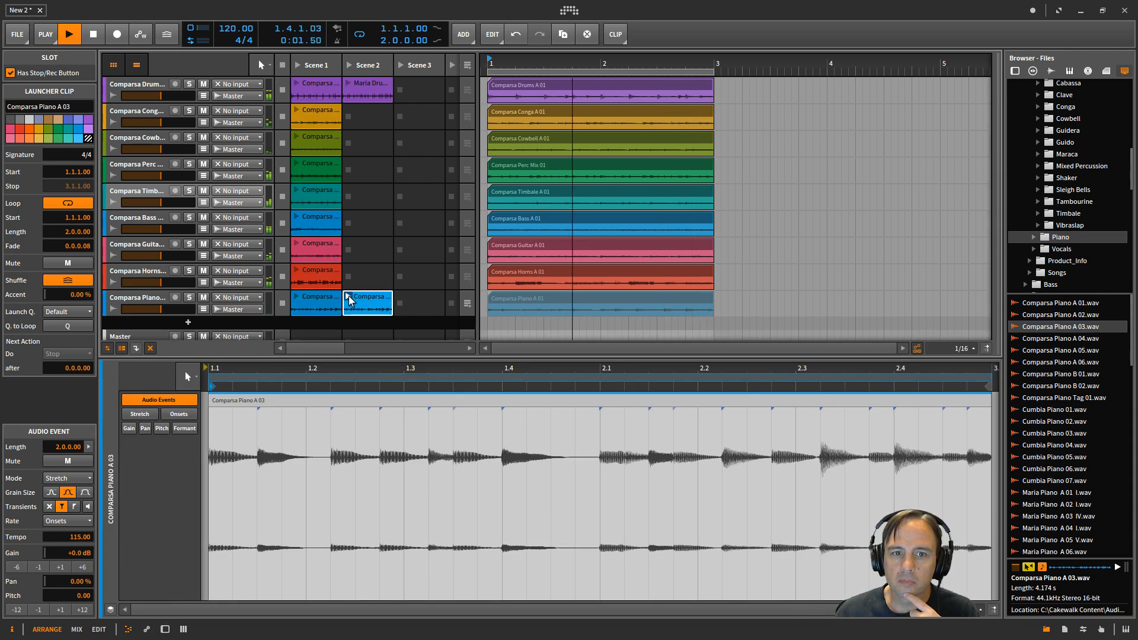
{"action": "left_click", "coordinate": [348, 296]}
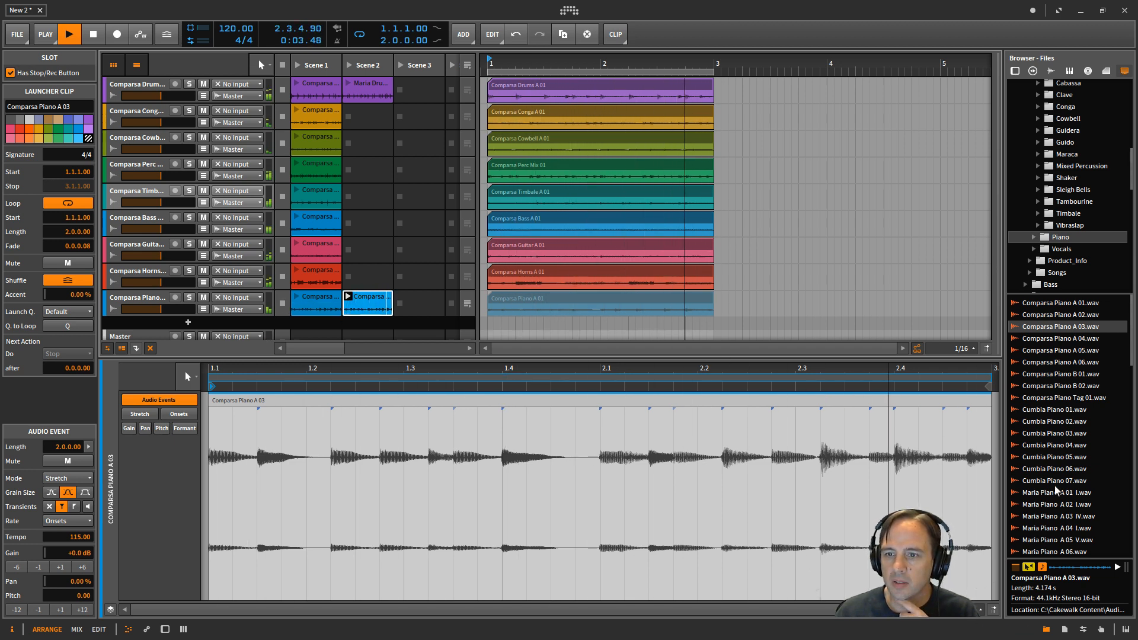
{"action": "left_click", "coordinate": [1054, 409]}
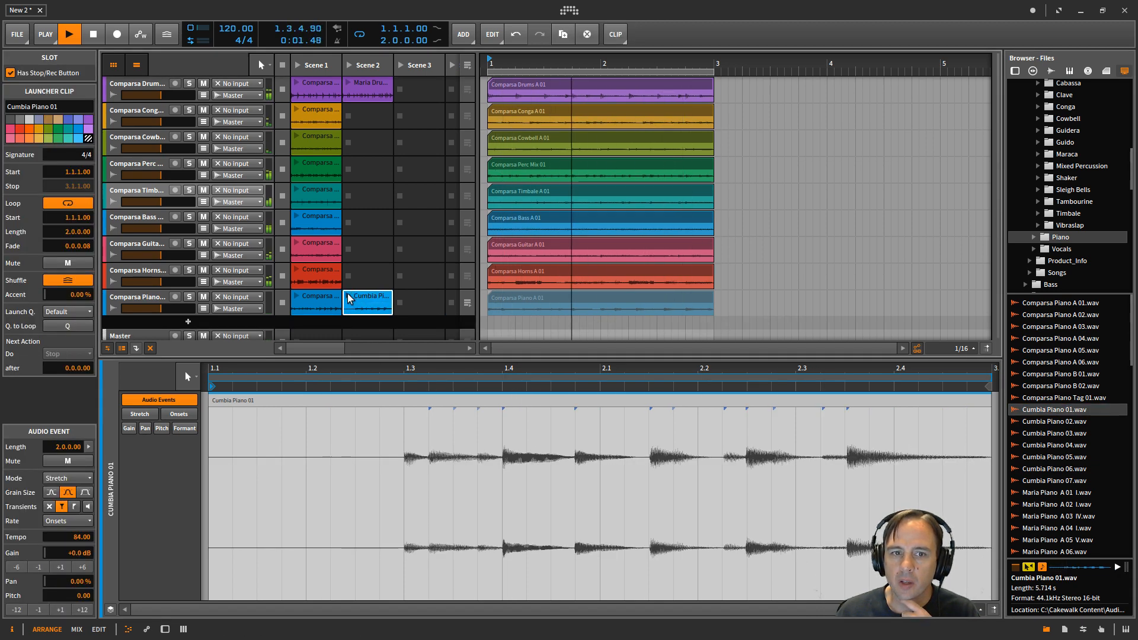
{"action": "left_click", "coordinate": [69, 34]}
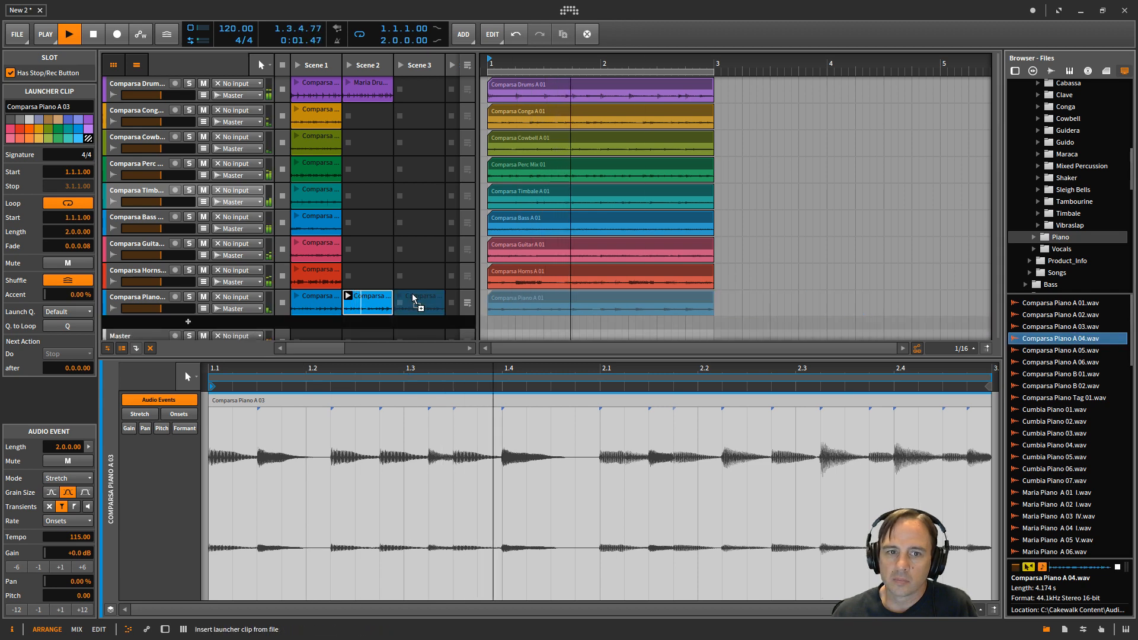
Audition Comparsa Piano A 04 in Scene 2, then move it to the Scene 1 piano slot
{"action": "left_click", "coordinate": [367, 301]}
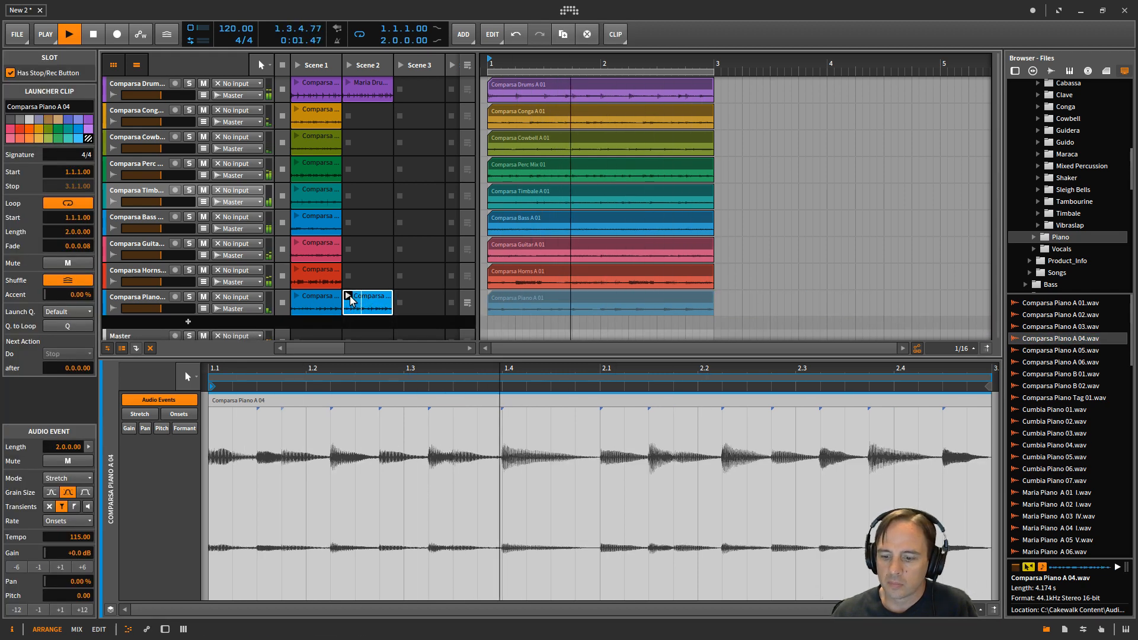
{"action": "left_click", "coordinate": [69, 33]}
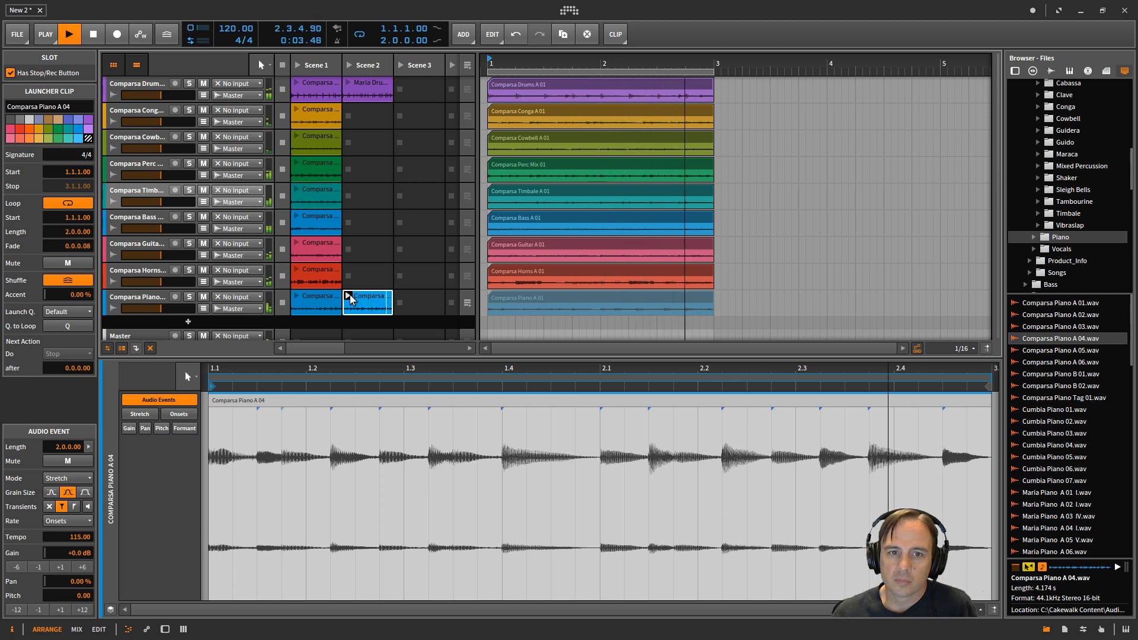
{"action": "left_click", "coordinate": [349, 296]}
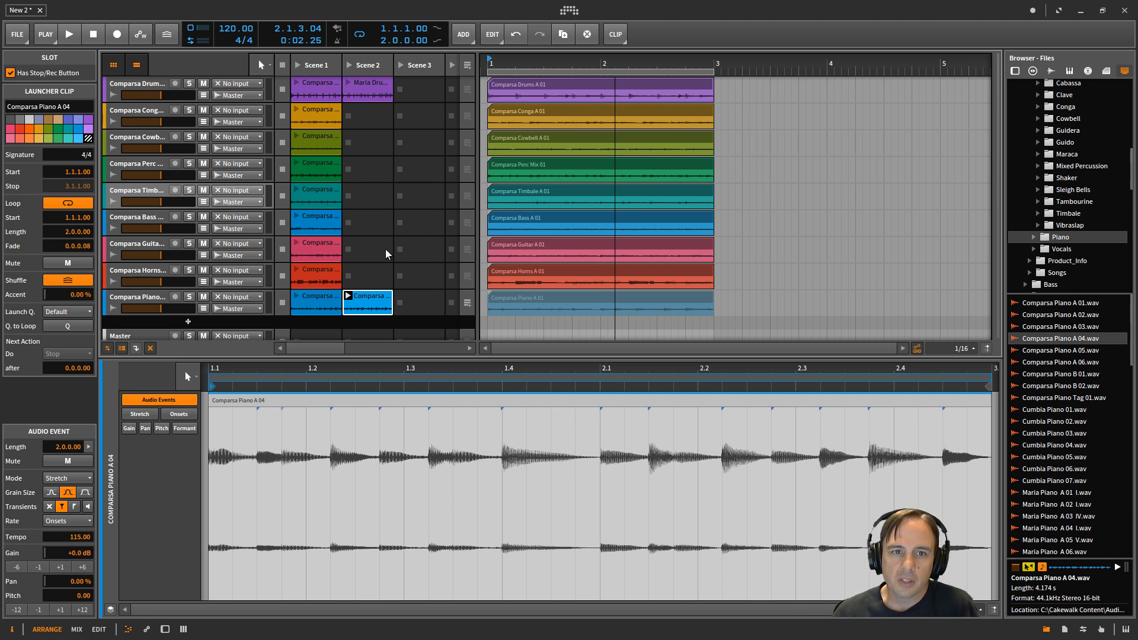
{"action": "mouse_move", "coordinate": [375, 301]}
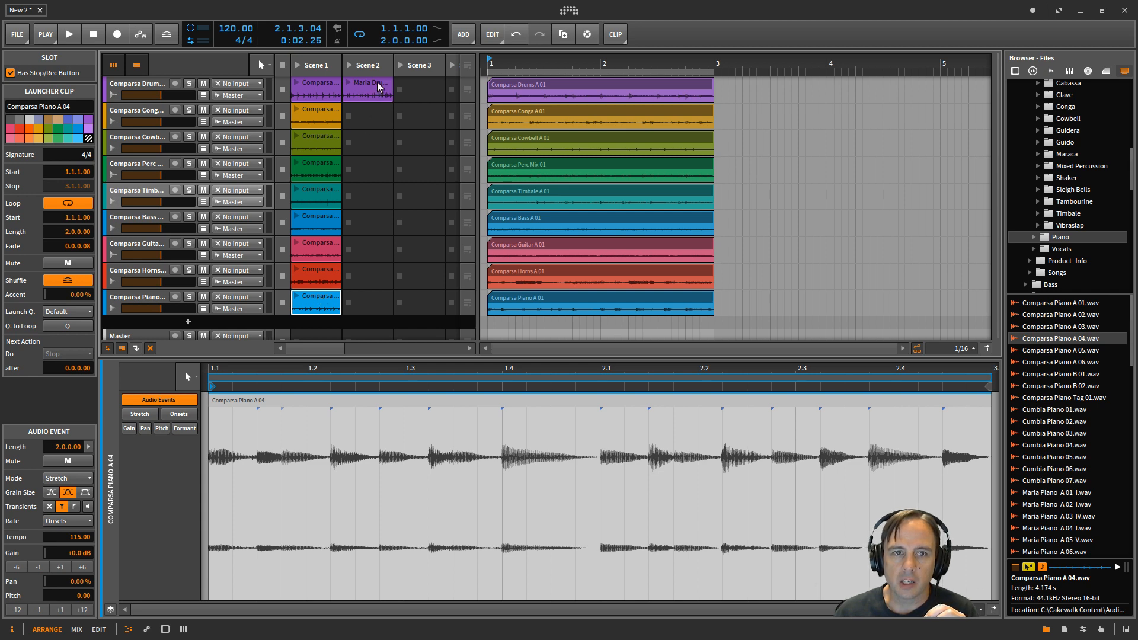
Move Maria Drums A 01 to Scene 1 and drag Scene 1 into the arranger at bar 3, extending it to four bars
{"action": "left_click", "coordinate": [379, 83]}
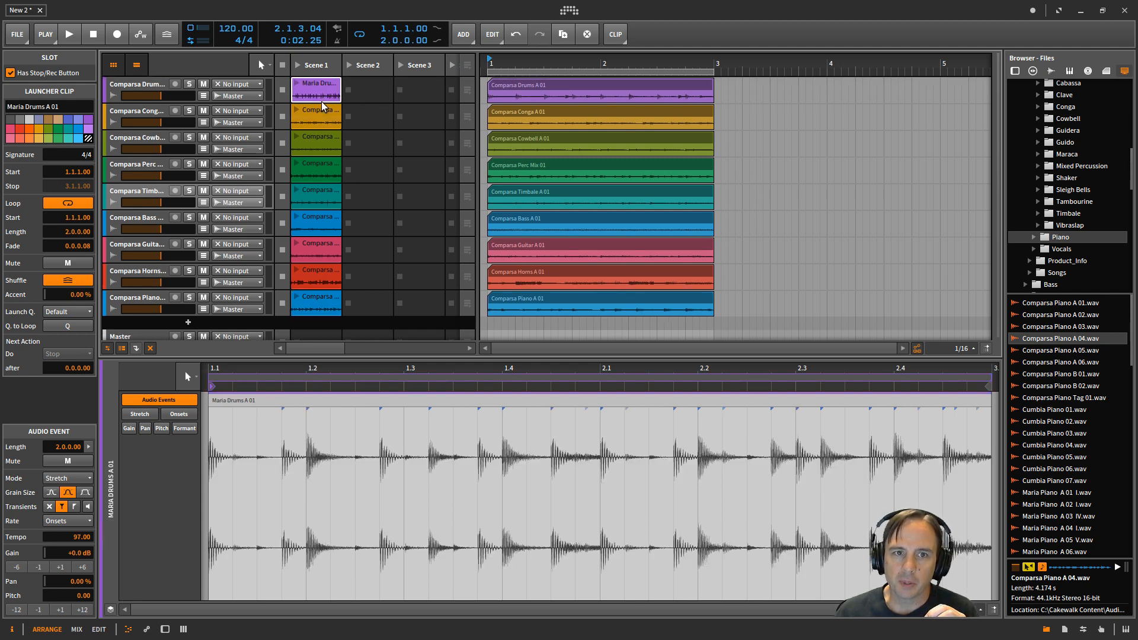
{"action": "left_click", "coordinate": [317, 65]}
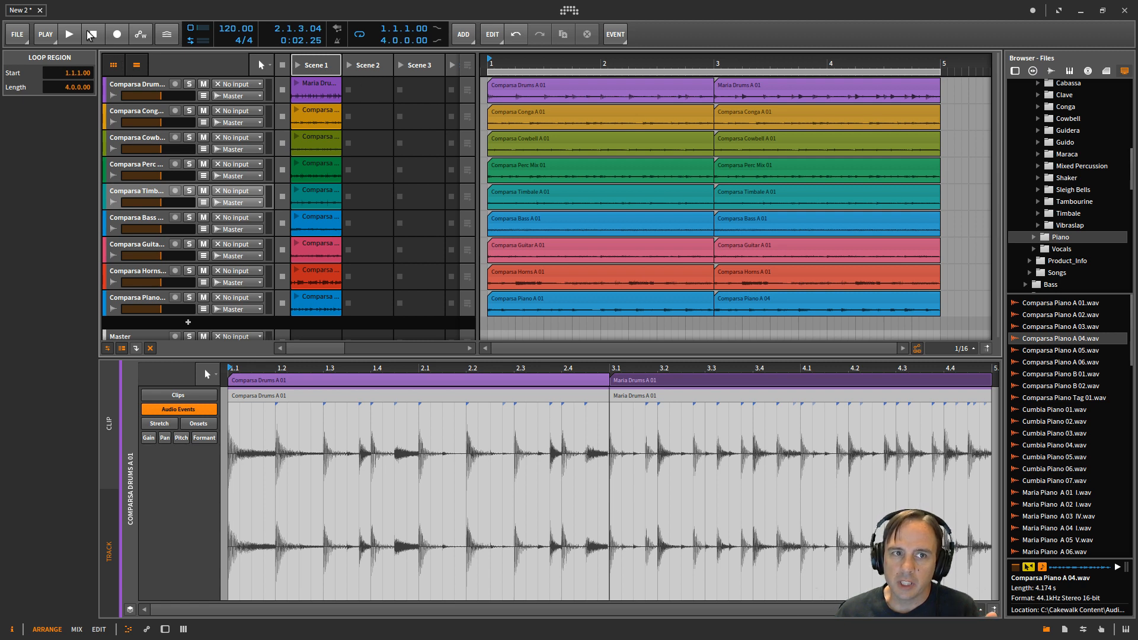
{"action": "left_click", "coordinate": [69, 33]}
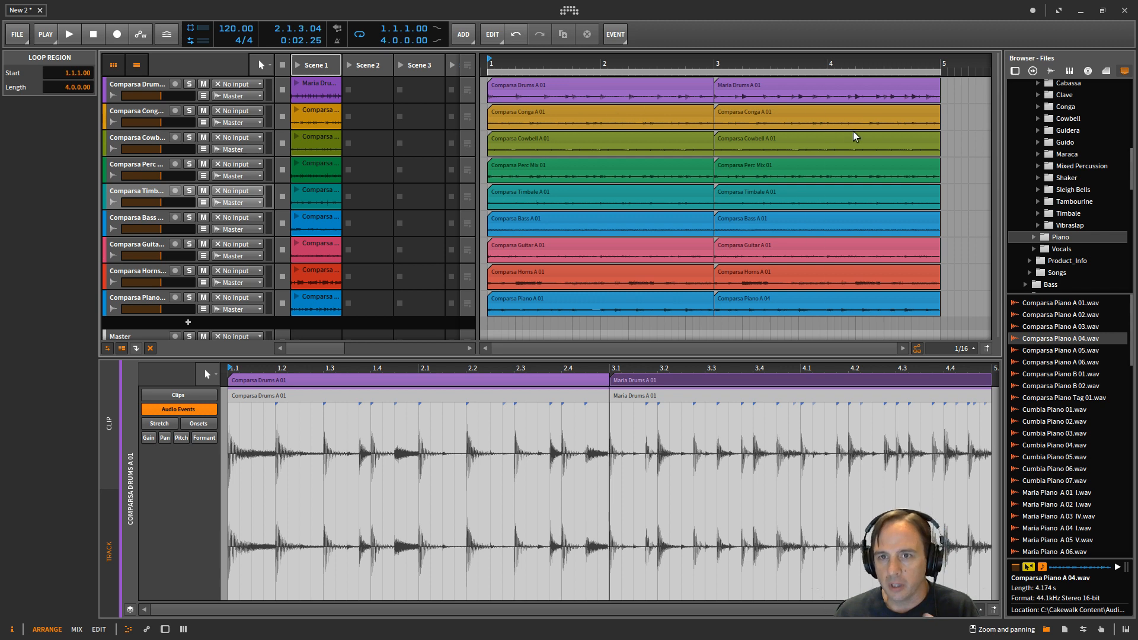
{"action": "mouse_move", "coordinate": [868, 116]}
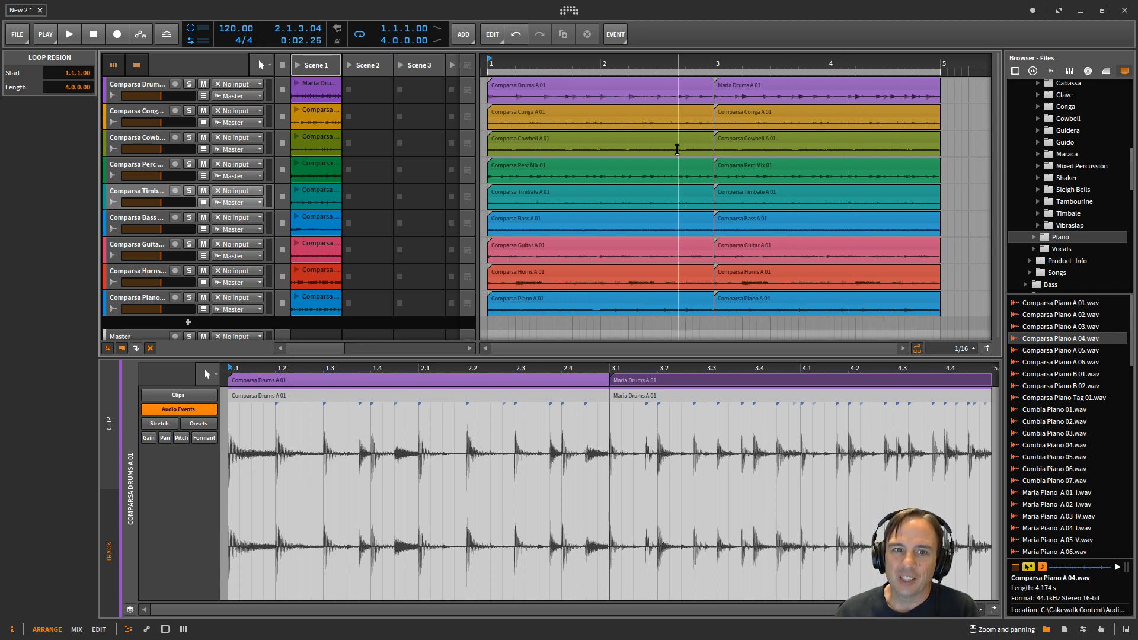
{"action": "mouse_move", "coordinate": [773, 135]}
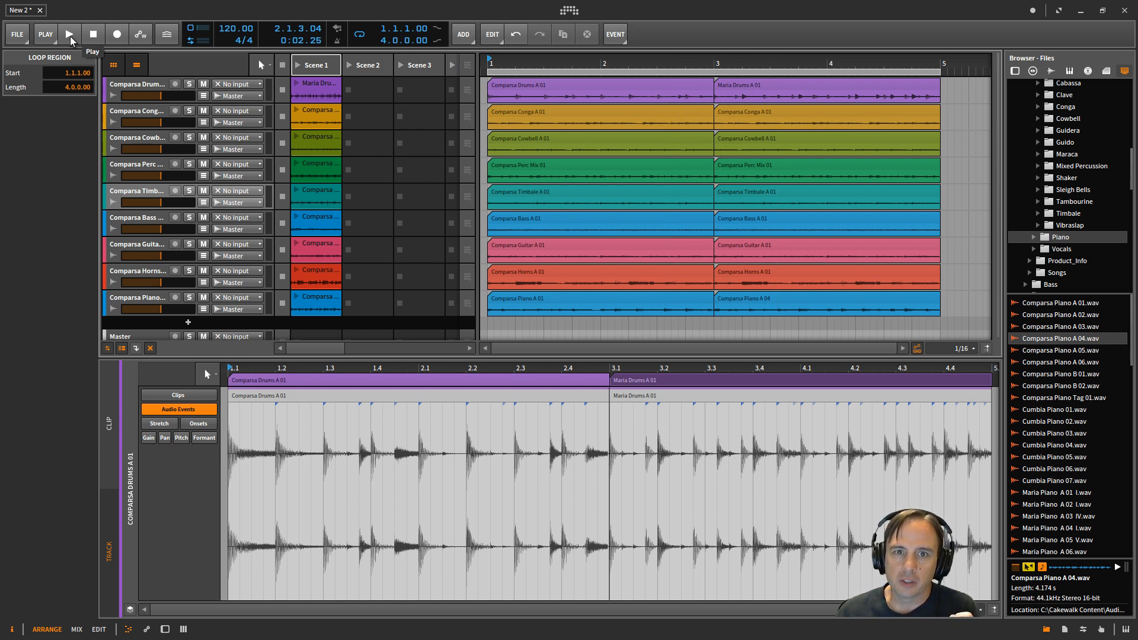
{"action": "left_click", "coordinate": [70, 33]}
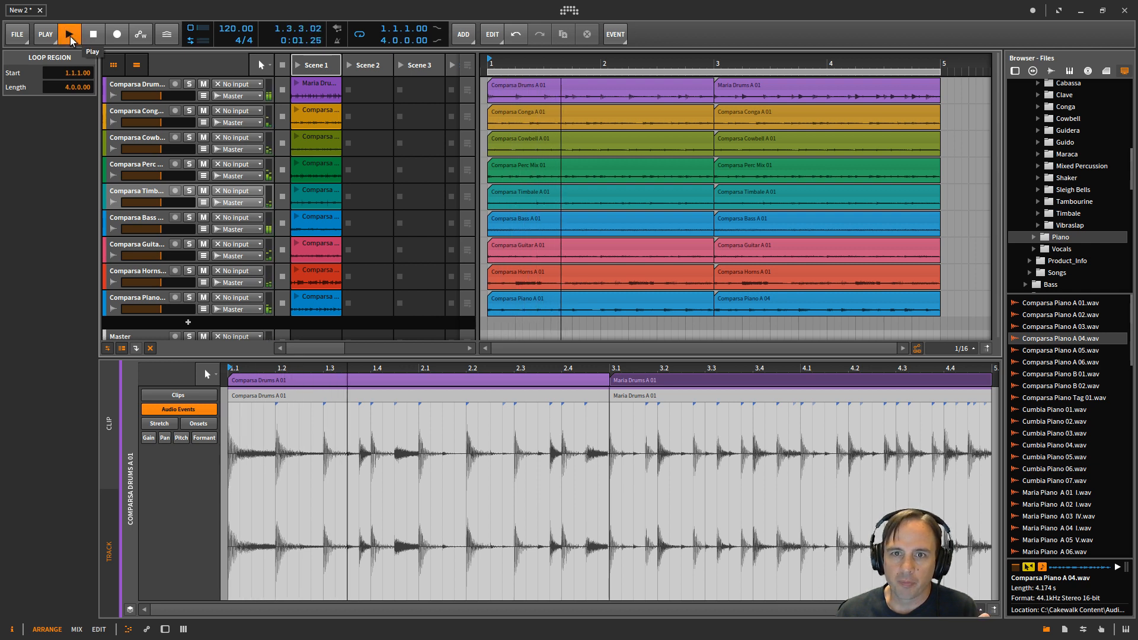
{"action": "left_click", "coordinate": [68, 33]}
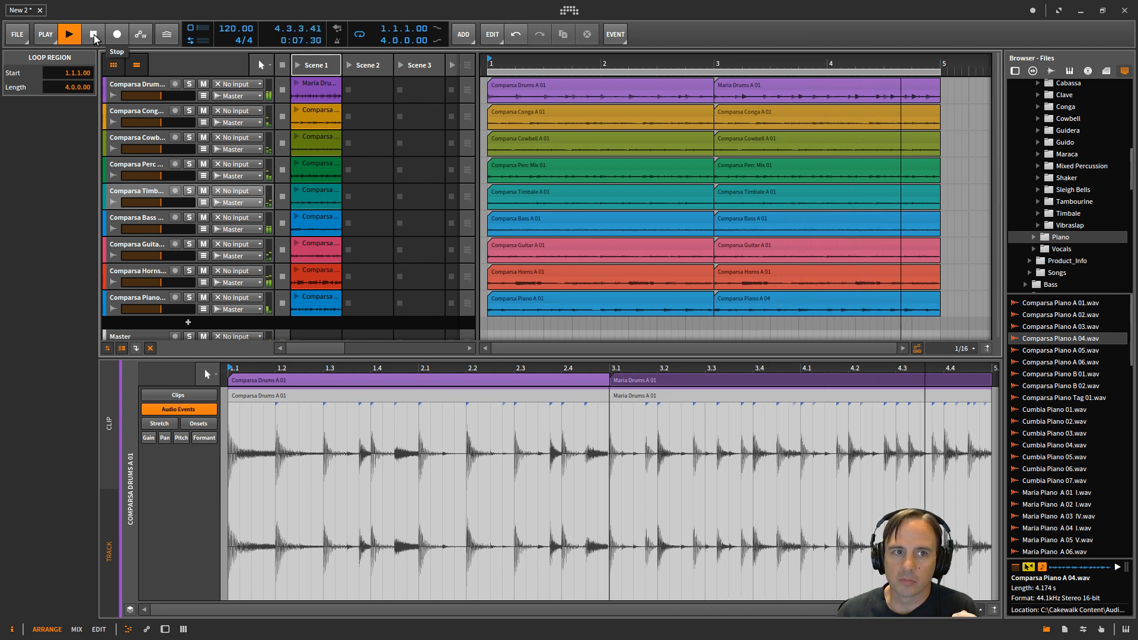
{"action": "left_click", "coordinate": [93, 33]}
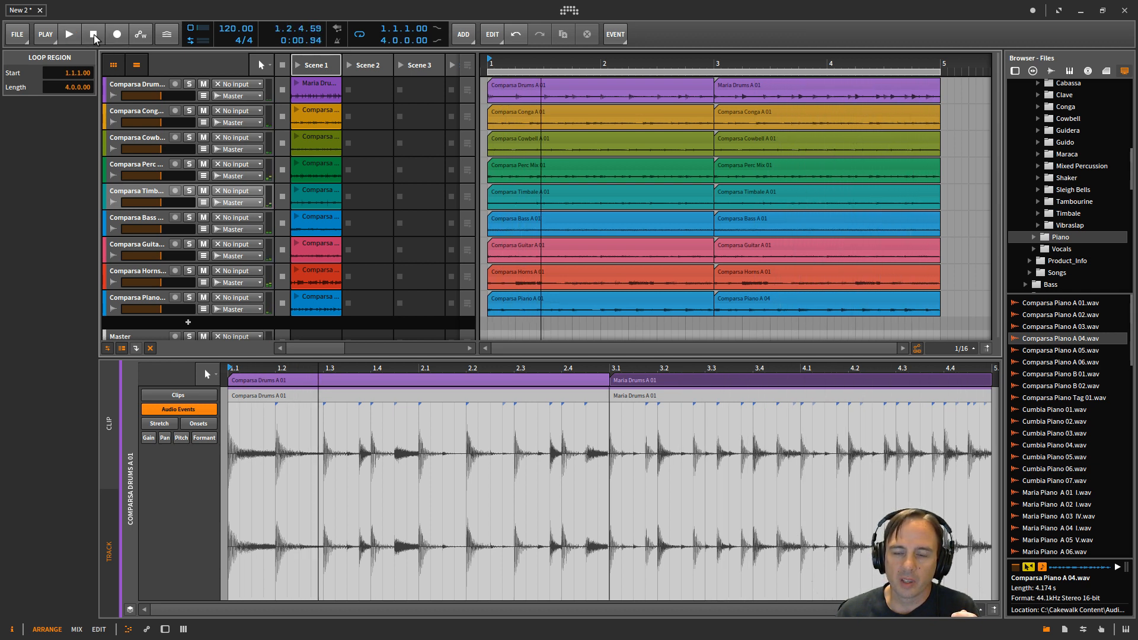